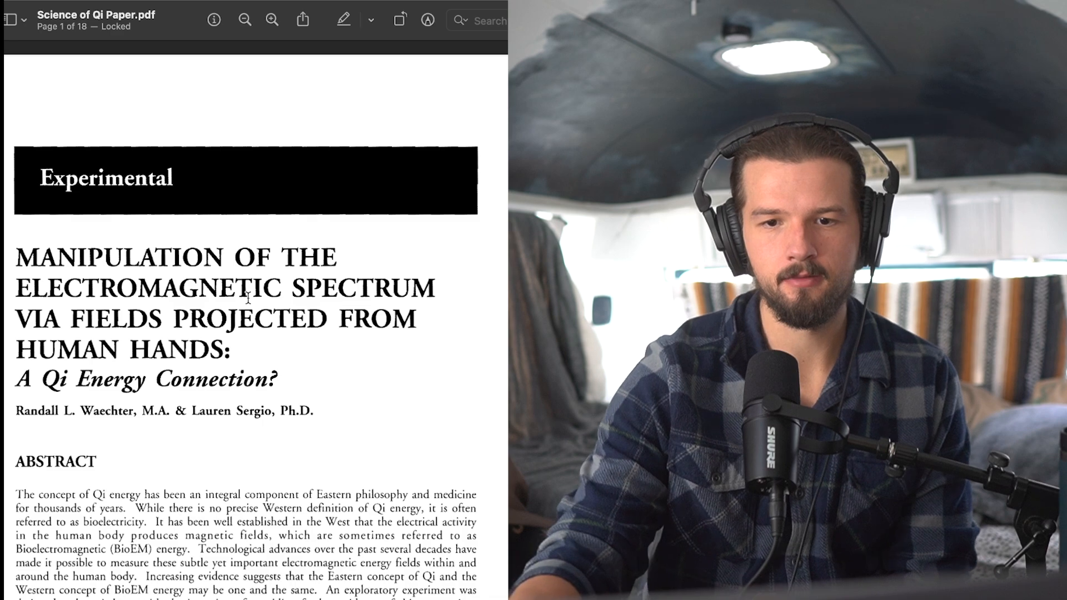
pyautogui.scroll(-3)
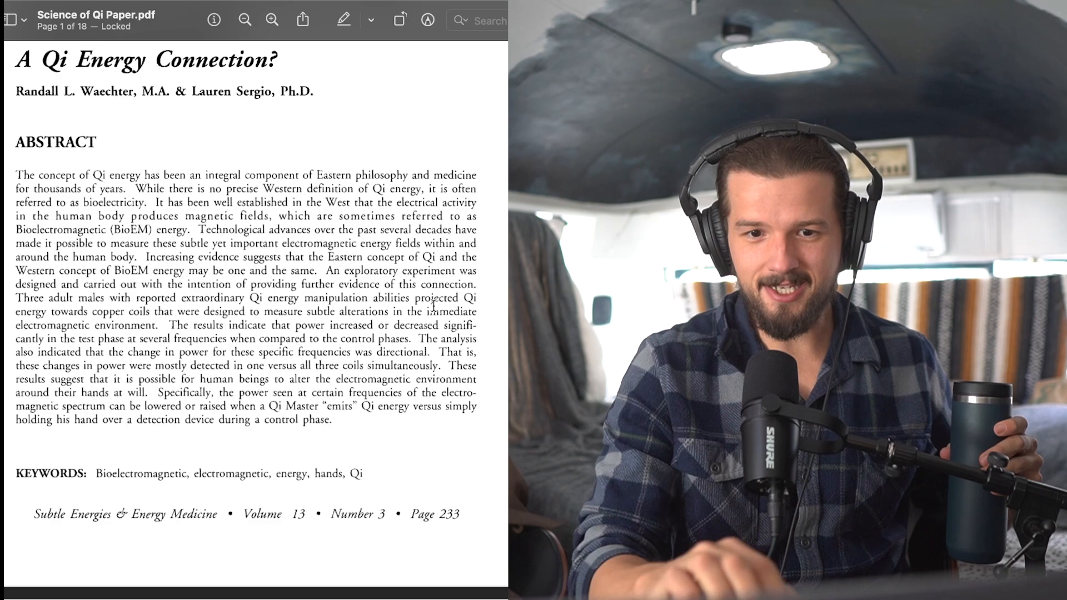
pyautogui.scroll(-3)
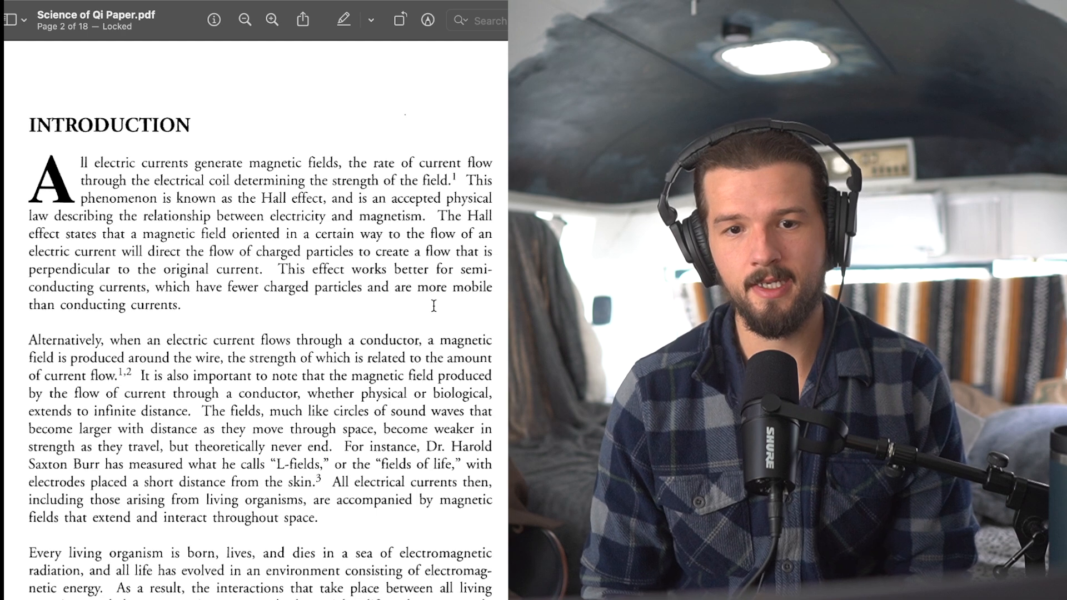
pyautogui.scroll(-3)
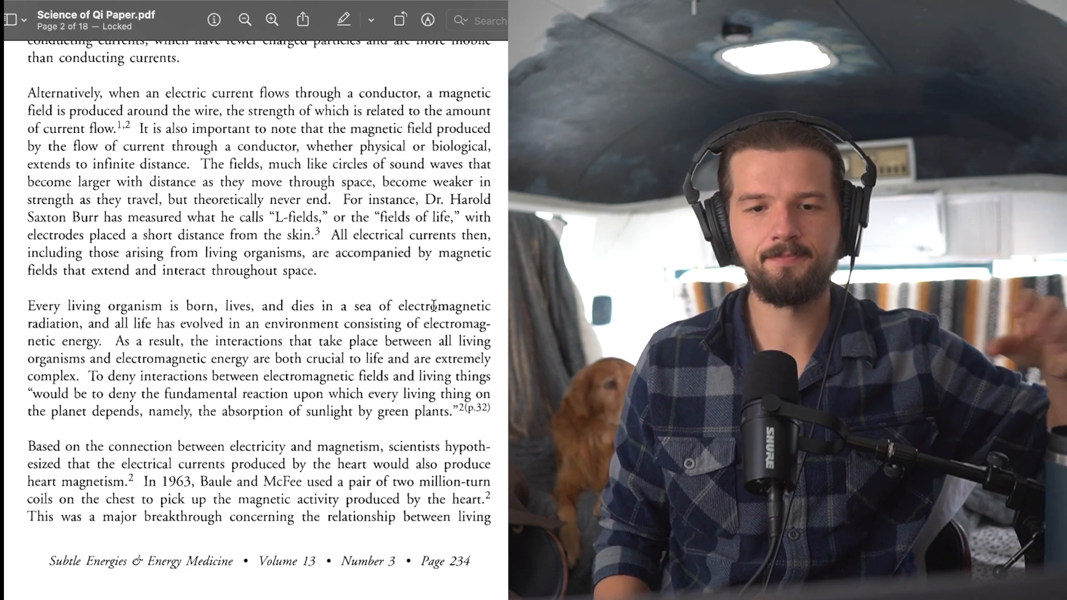
pyautogui.scroll(-3)
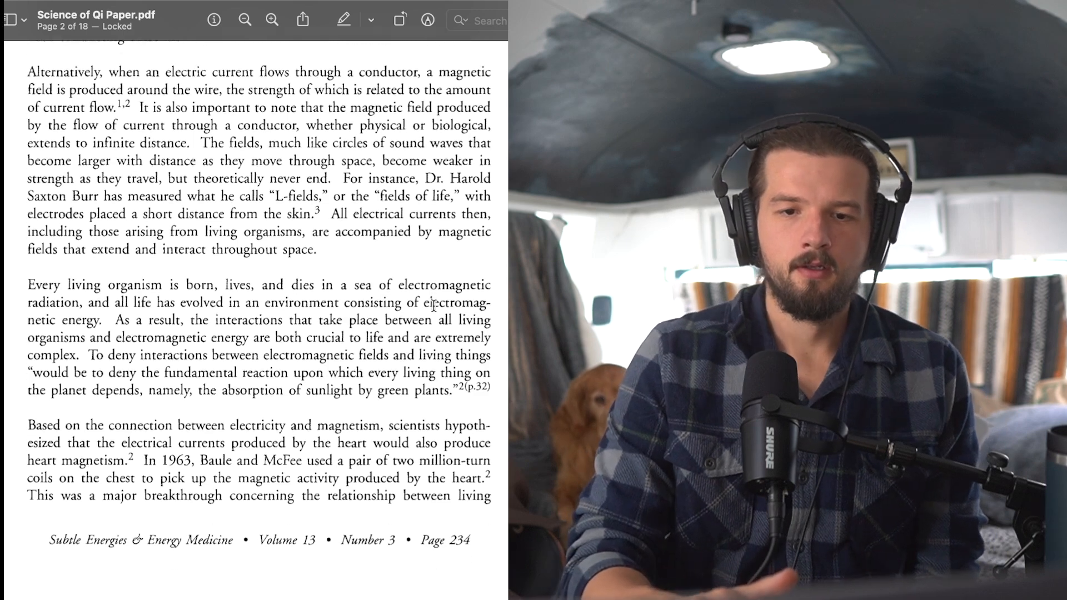
pyautogui.scroll(-3)
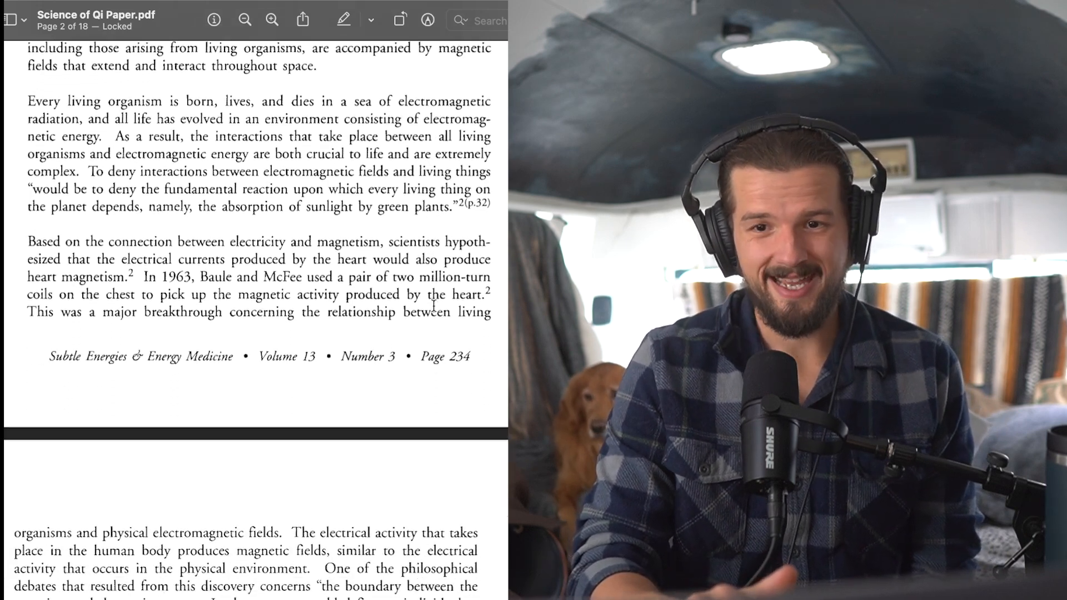
pyautogui.scroll(-3)
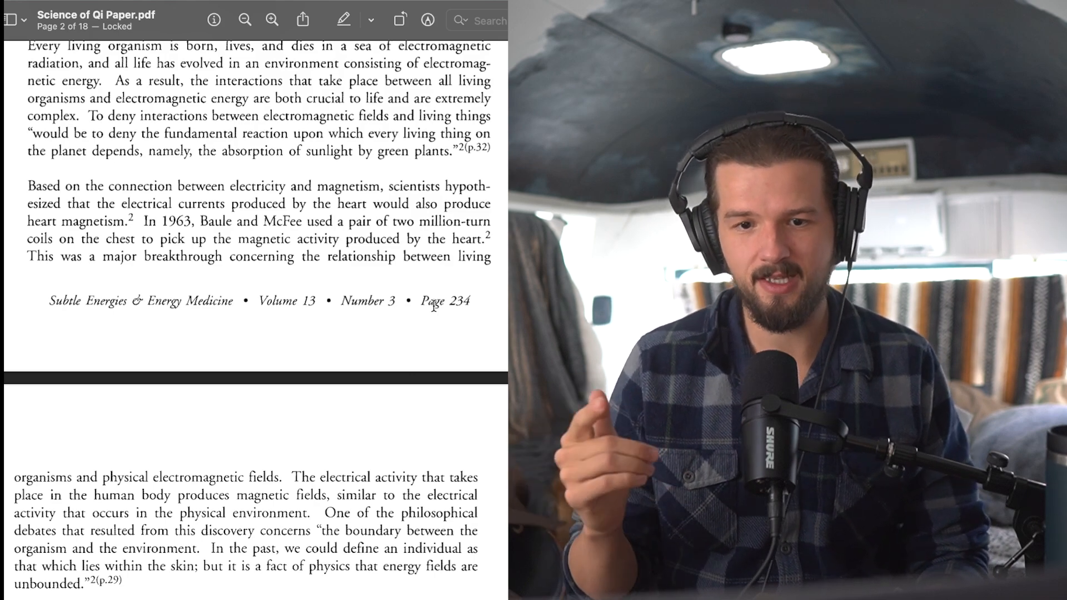
pyautogui.scroll(-3)
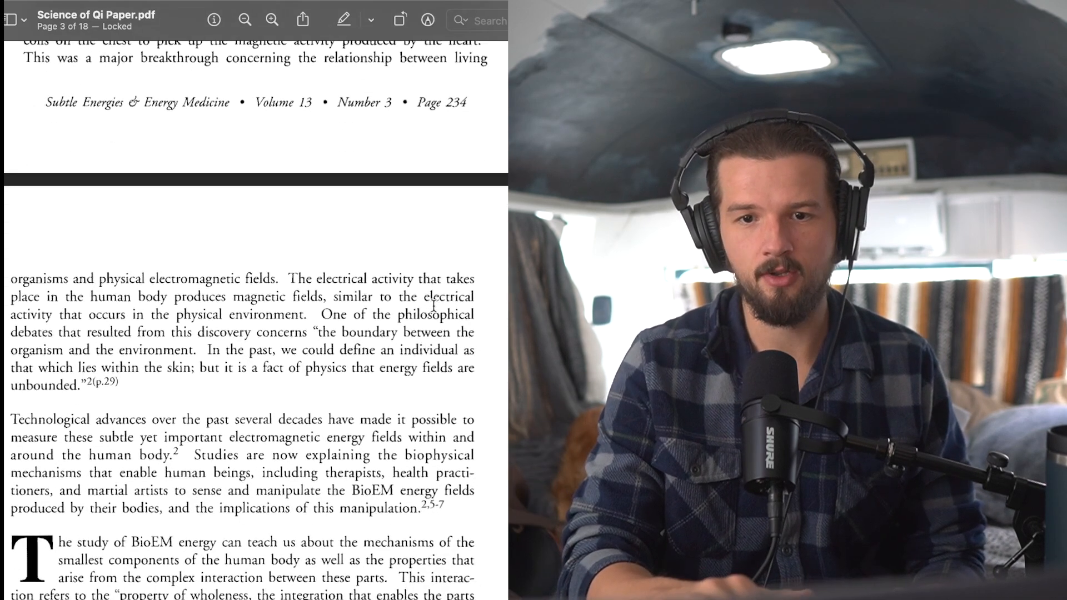
pyautogui.scroll(-3)
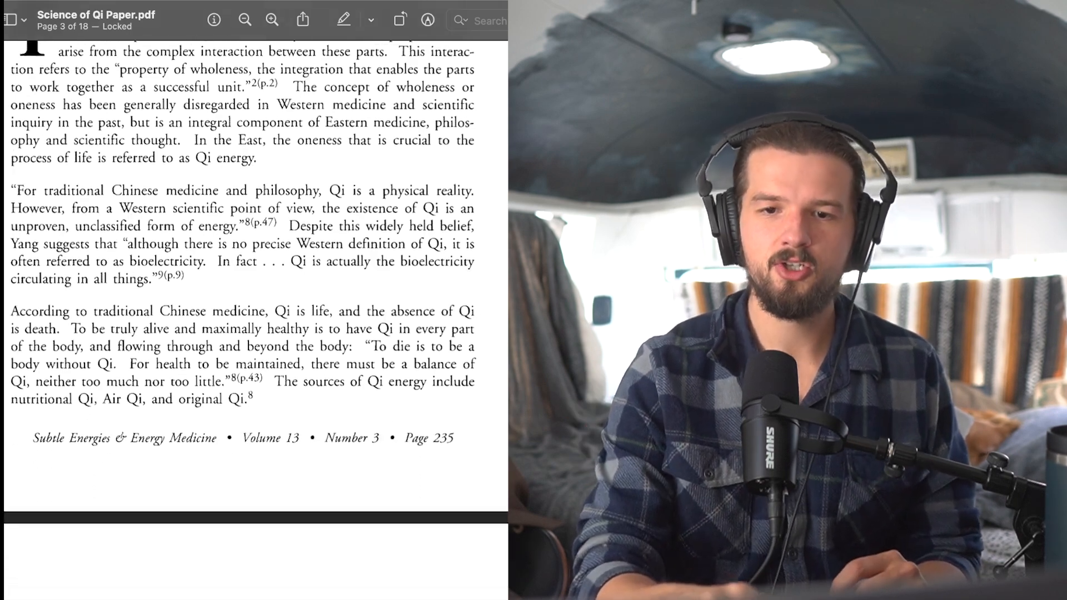
pyautogui.scroll(-3)
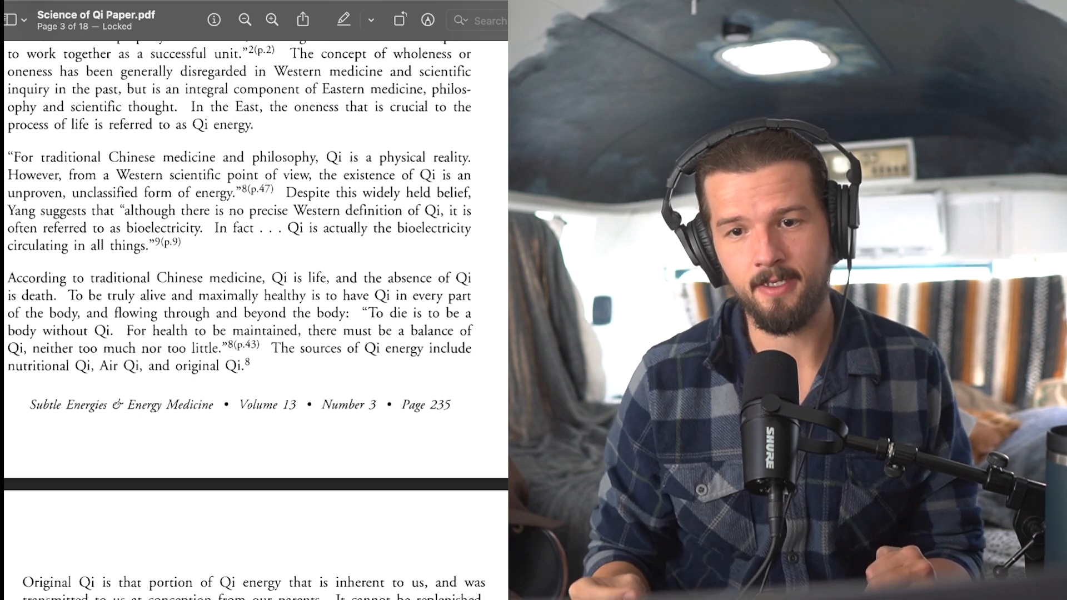
pyautogui.scroll(-3)
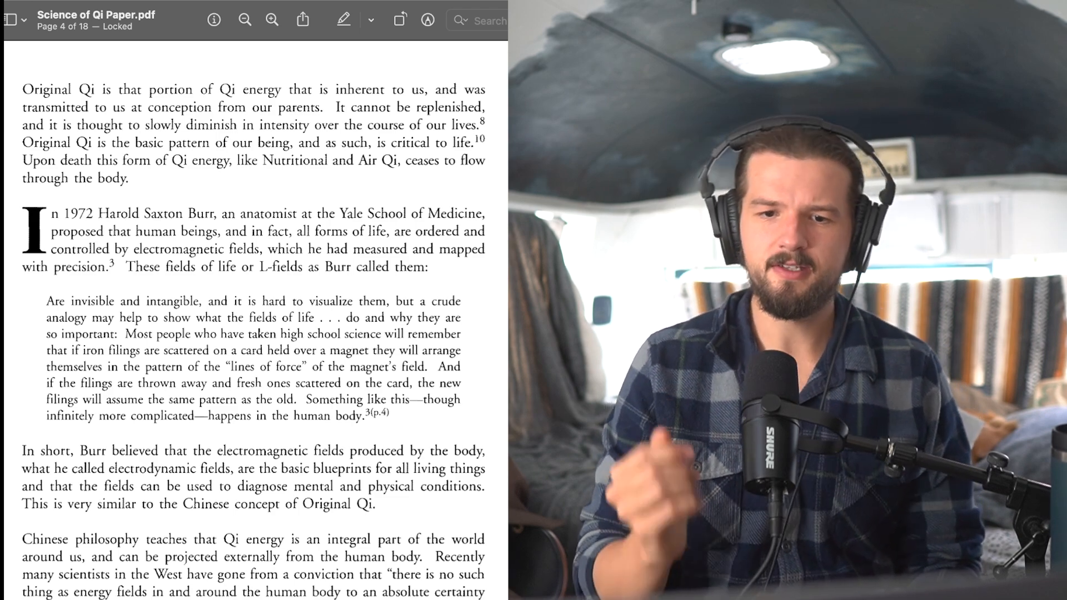
pyautogui.scroll(-3)
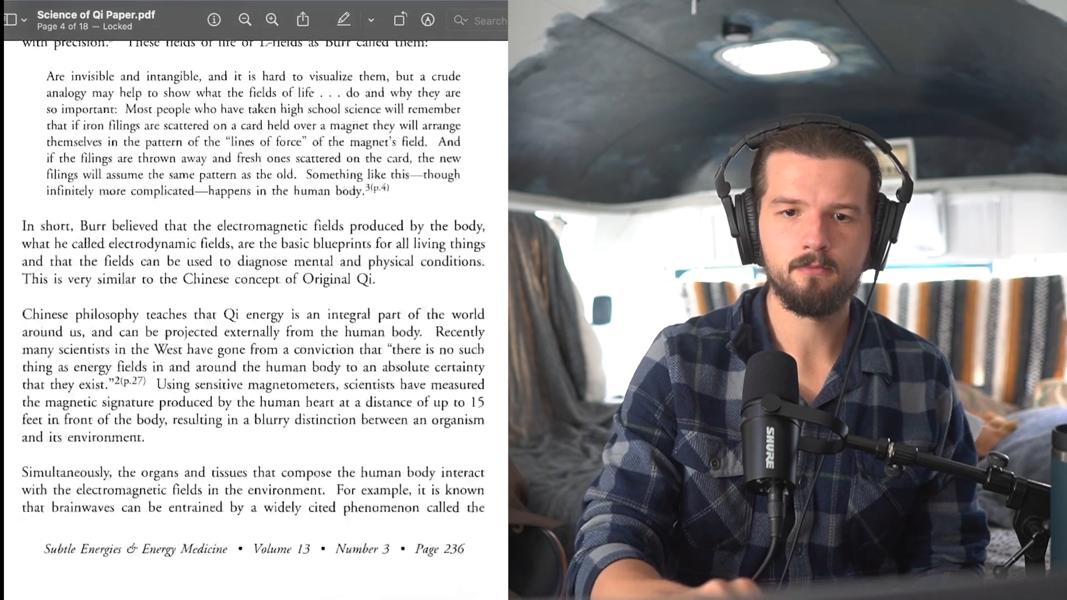
pyautogui.scroll(-3)
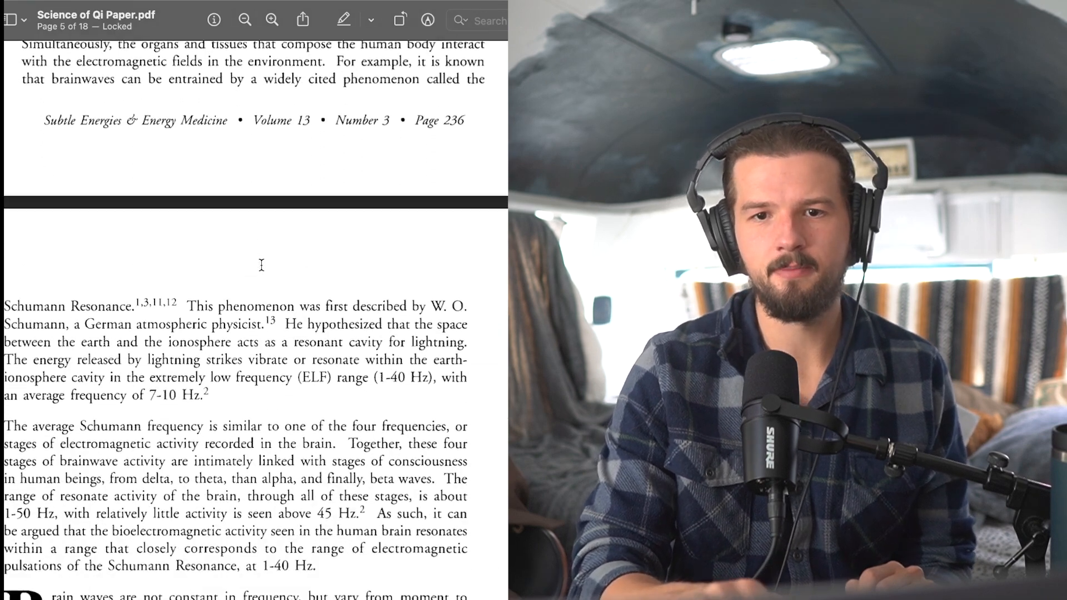
pyautogui.scroll(-3)
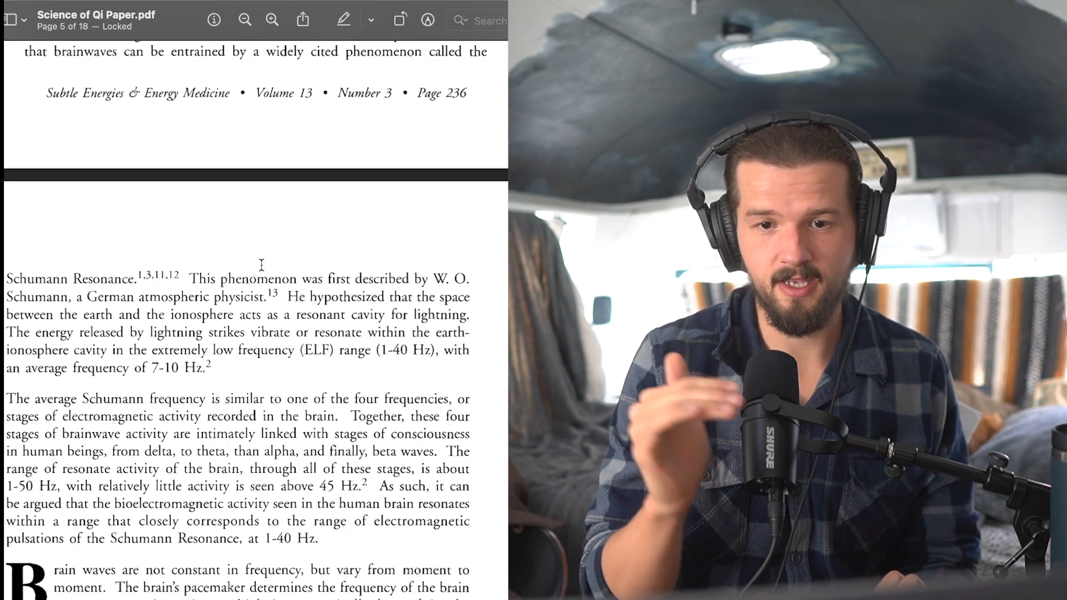
pyautogui.scroll(-3)
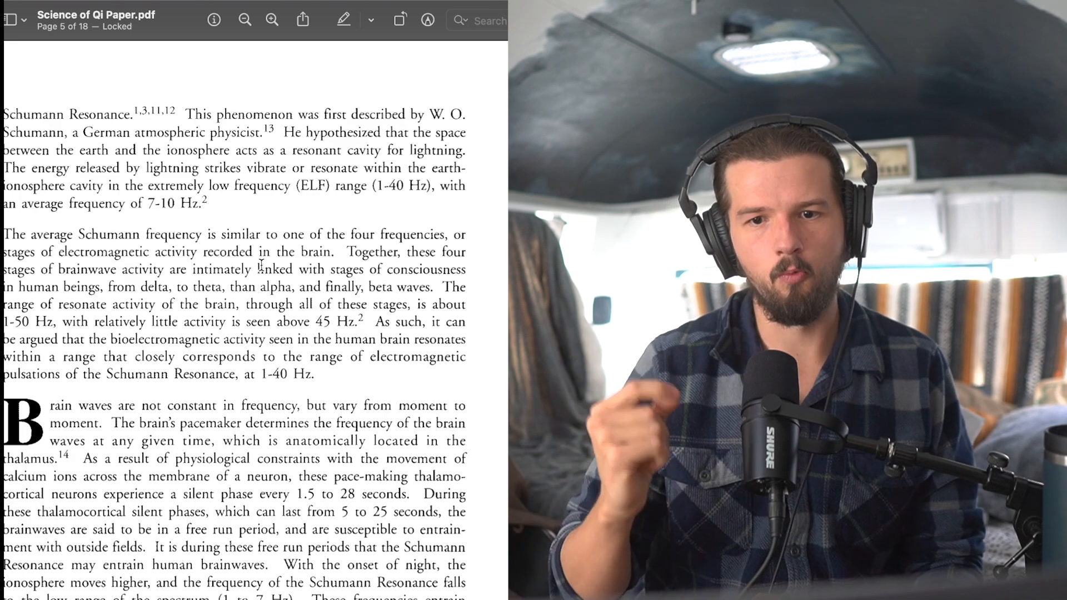
pyautogui.scroll(-3)
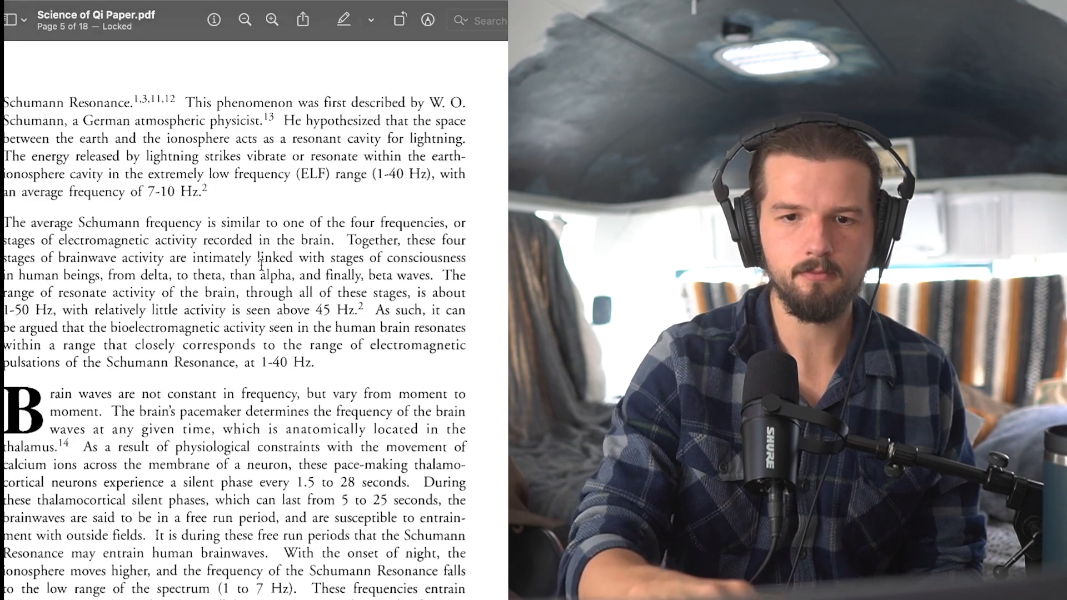
pyautogui.scroll(-3)
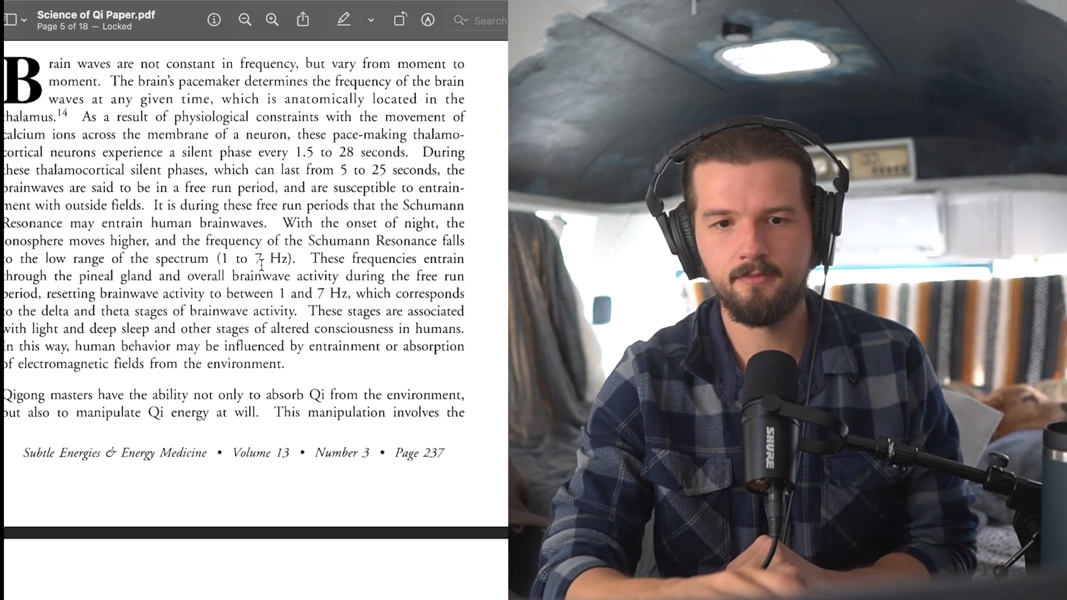
pyautogui.scroll(-3)
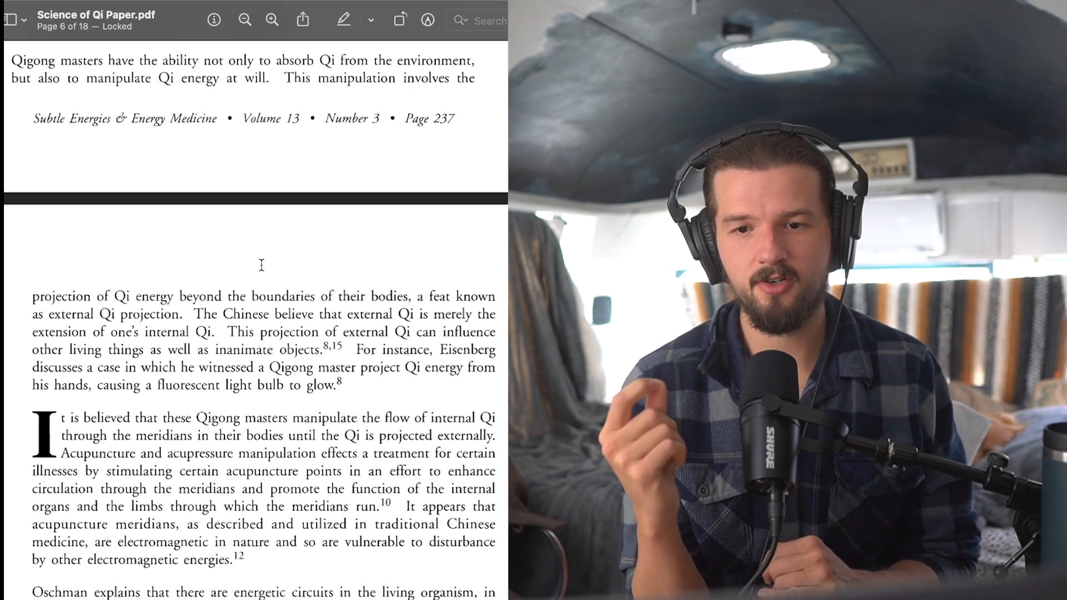
pyautogui.scroll(-3)
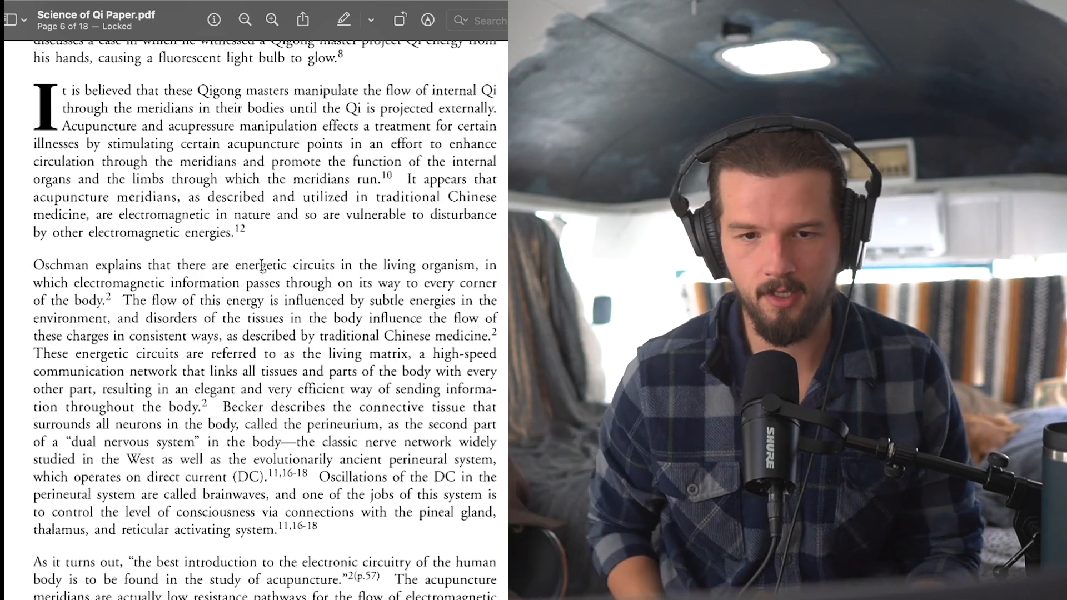
pyautogui.scroll(-3)
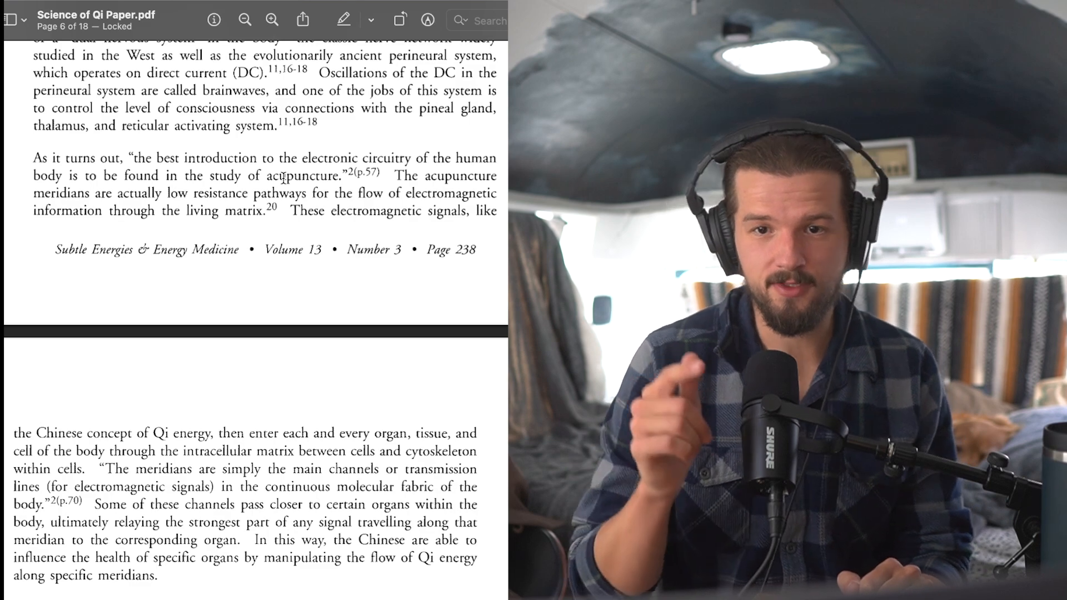
pyautogui.scroll(-3)
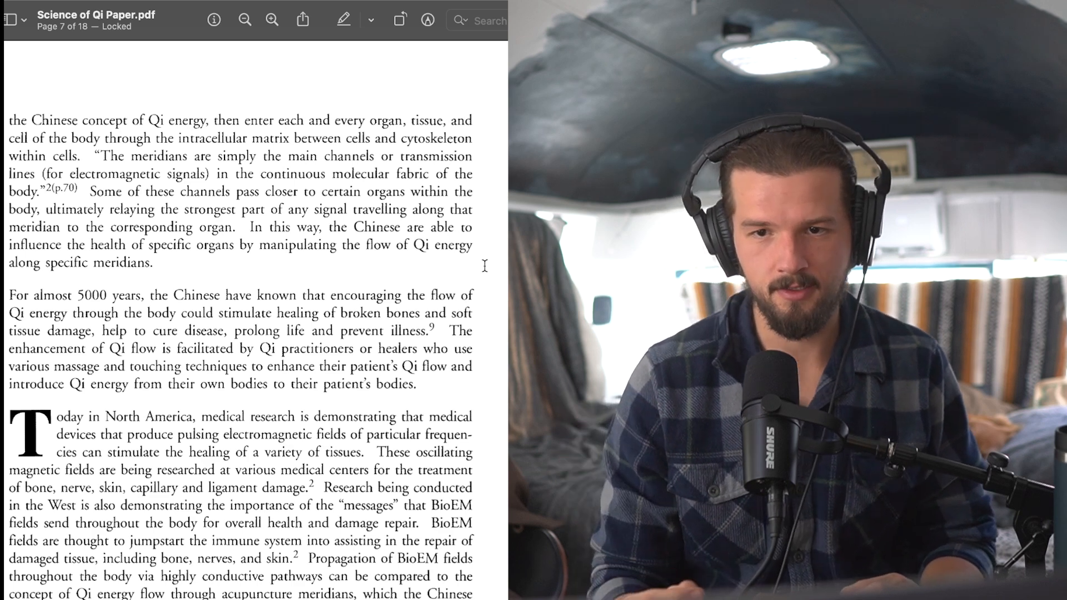
pyautogui.scroll(-3)
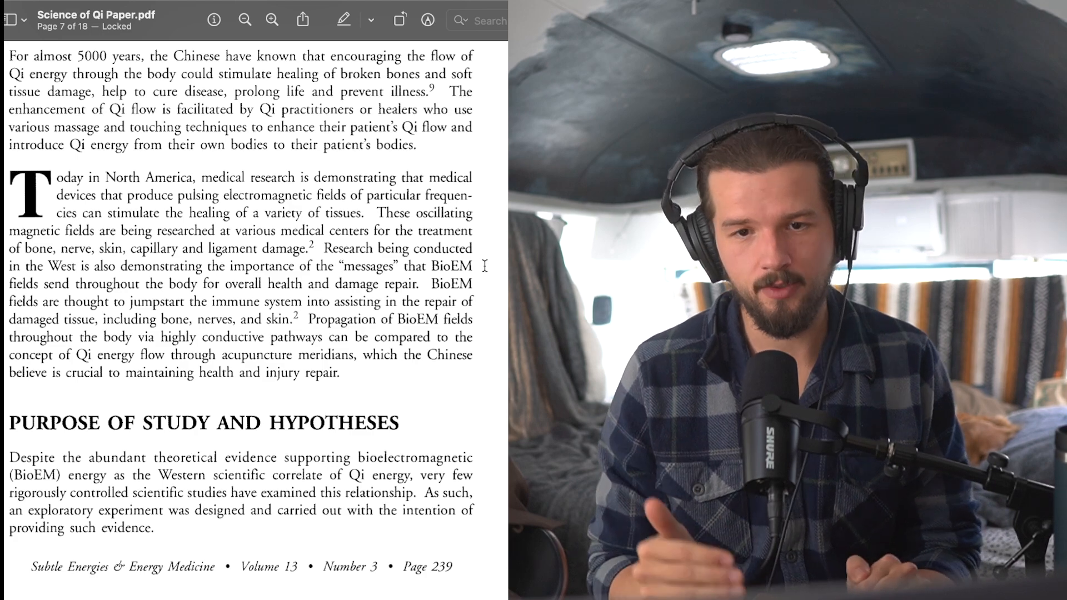
pyautogui.scroll(-3)
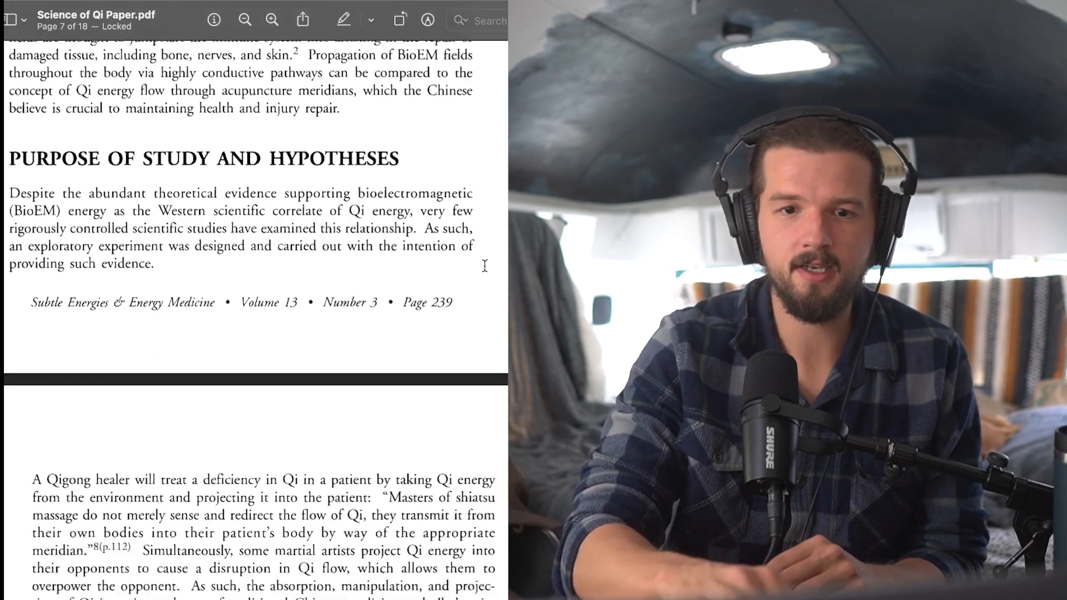
pyautogui.scroll(-3)
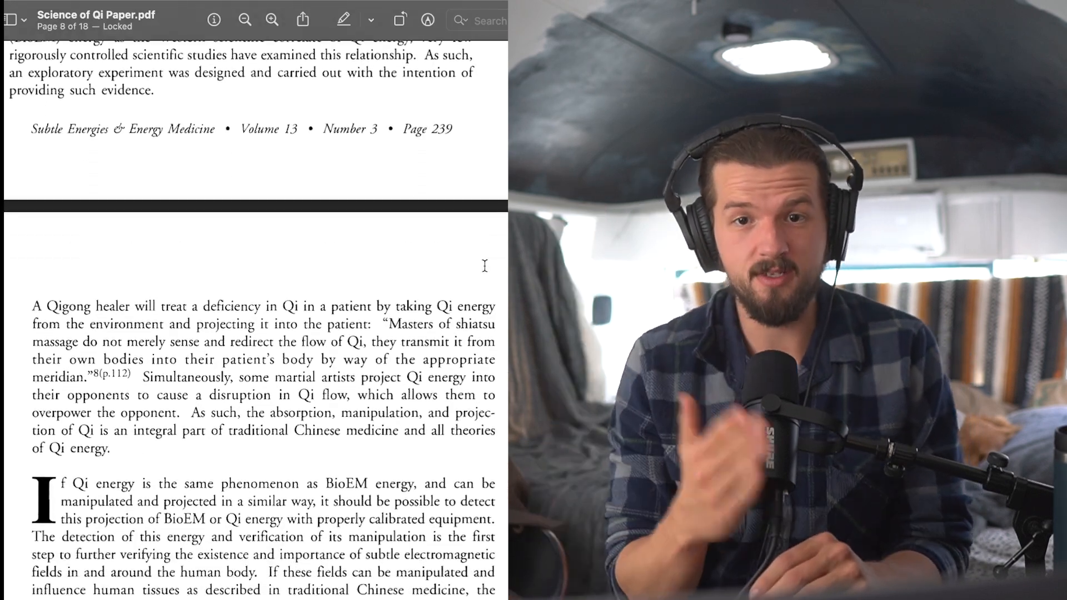
pyautogui.scroll(-3)
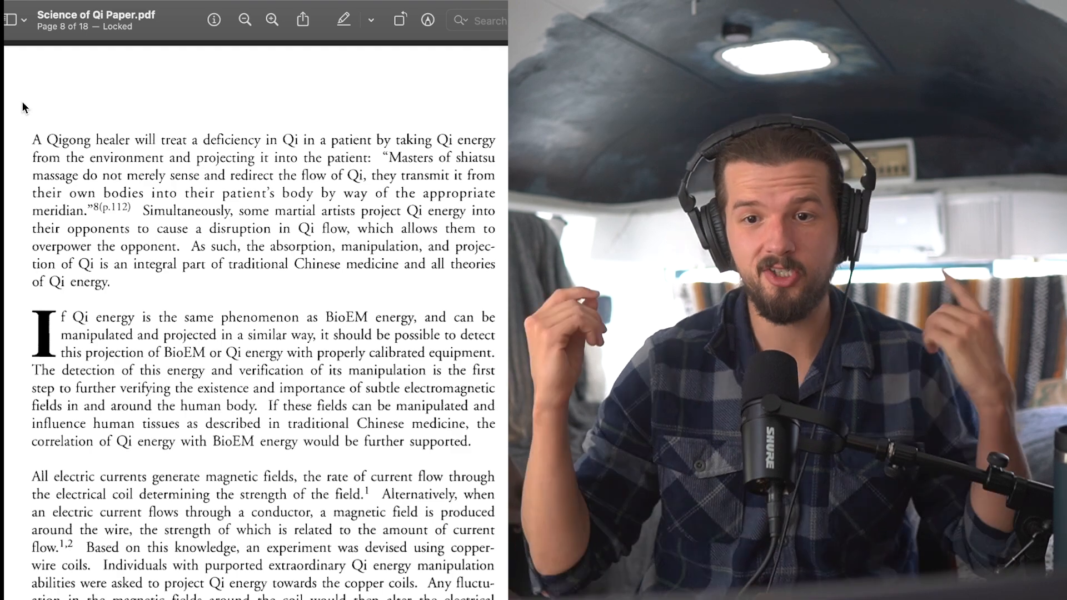
pyautogui.scroll(-3)
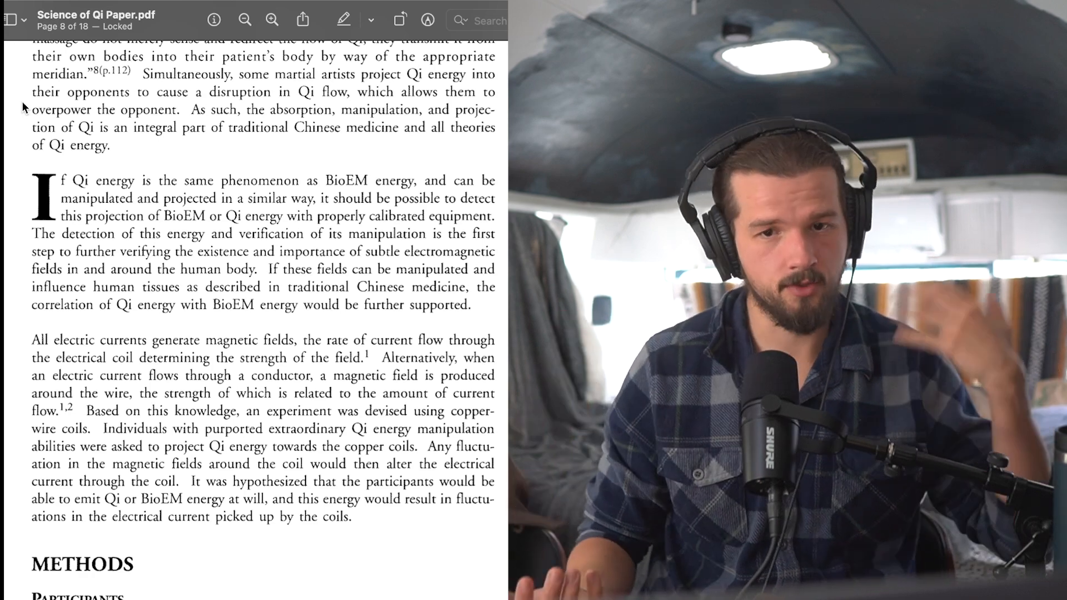
pyautogui.scroll(-3)
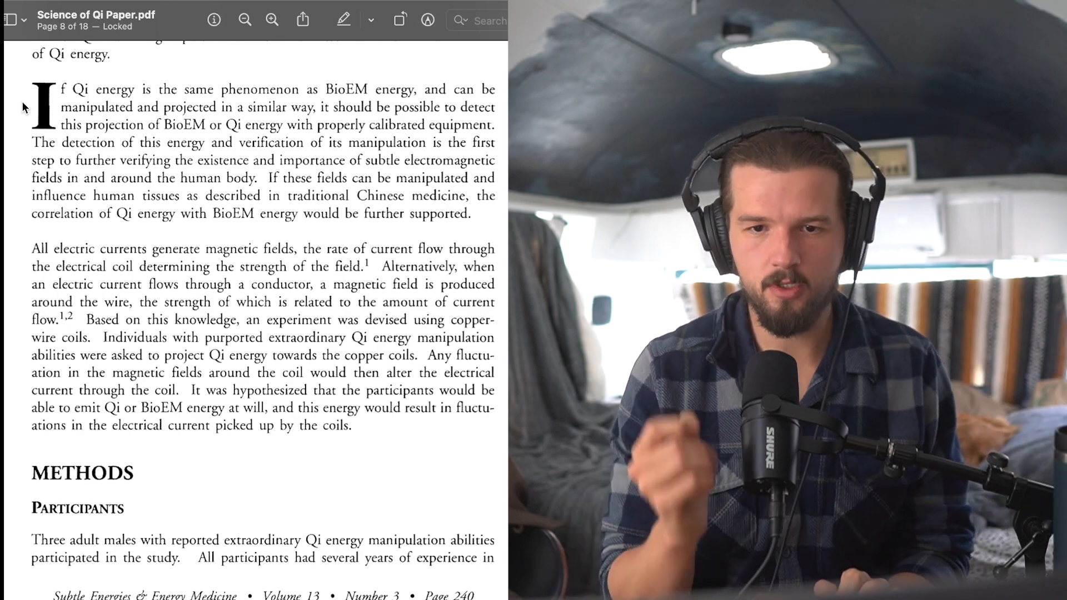
pyautogui.scroll(-3)
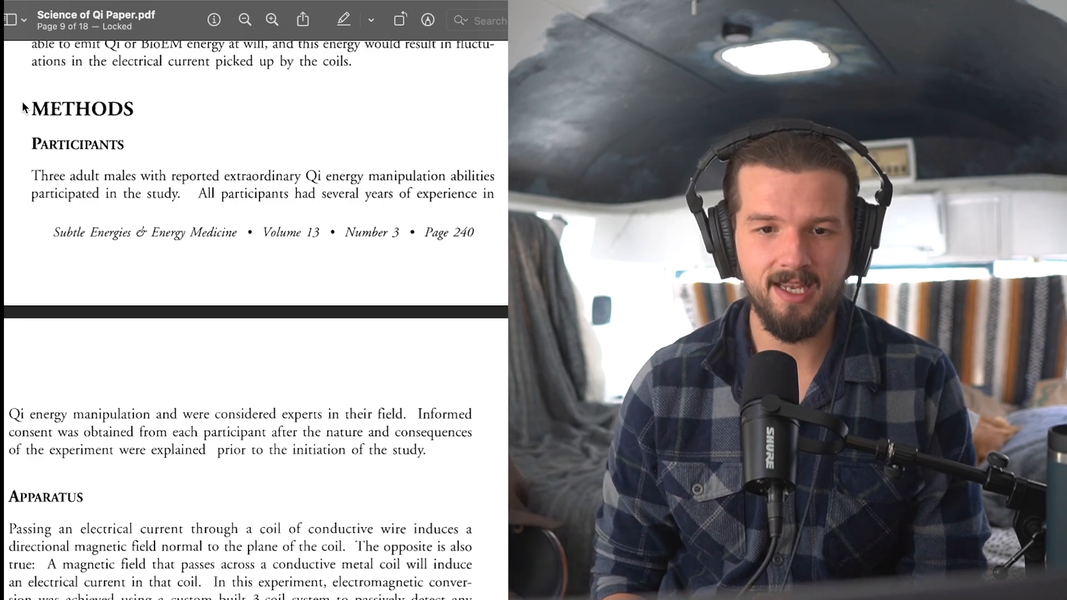
pyautogui.scroll(-3)
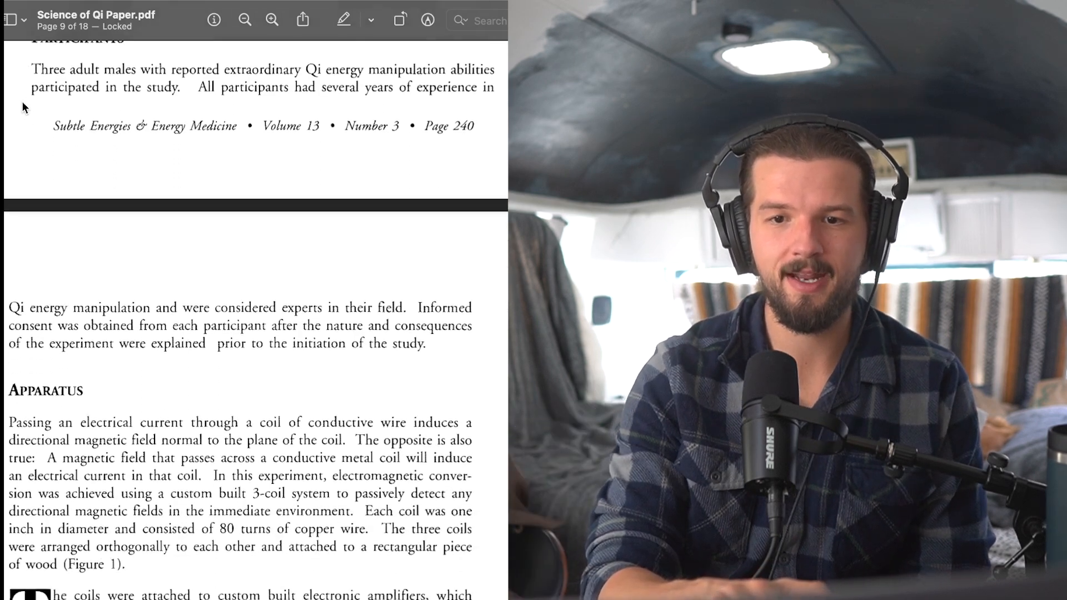
pyautogui.scroll(-3)
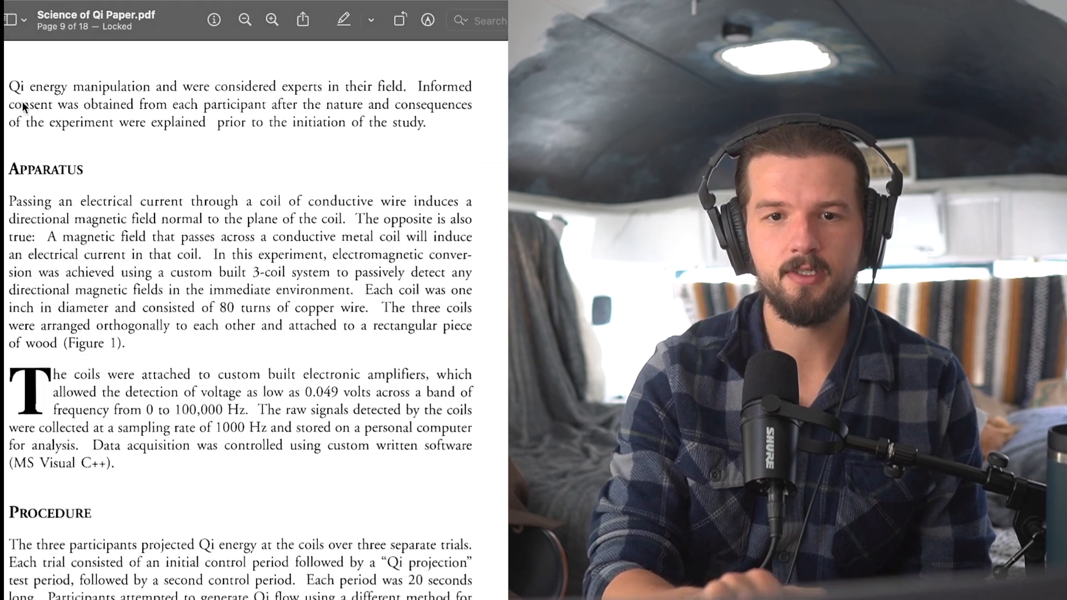
pyautogui.scroll(-3)
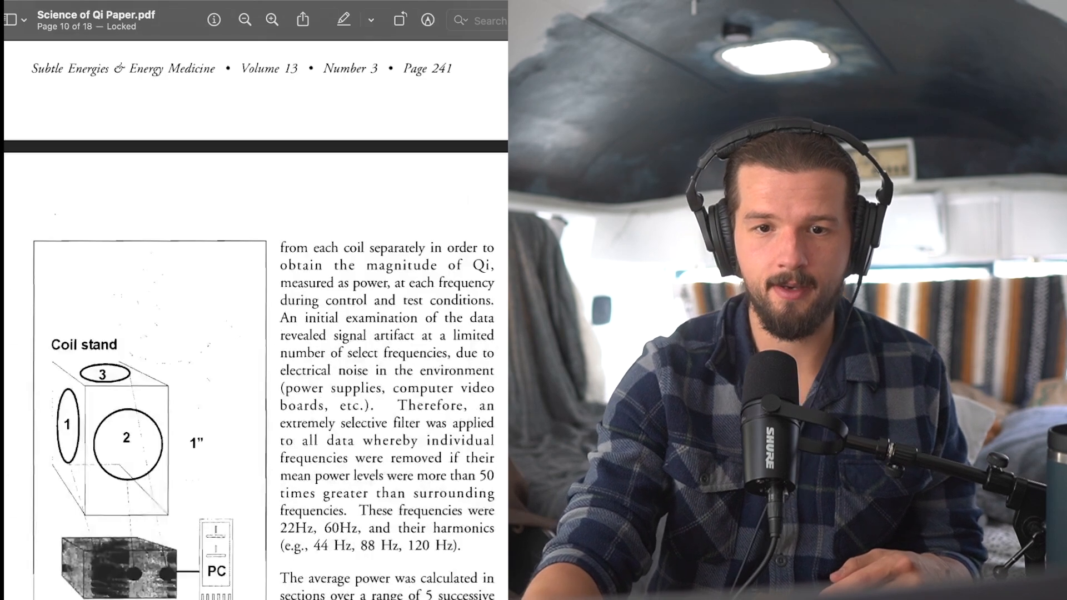
pyautogui.scroll(-3)
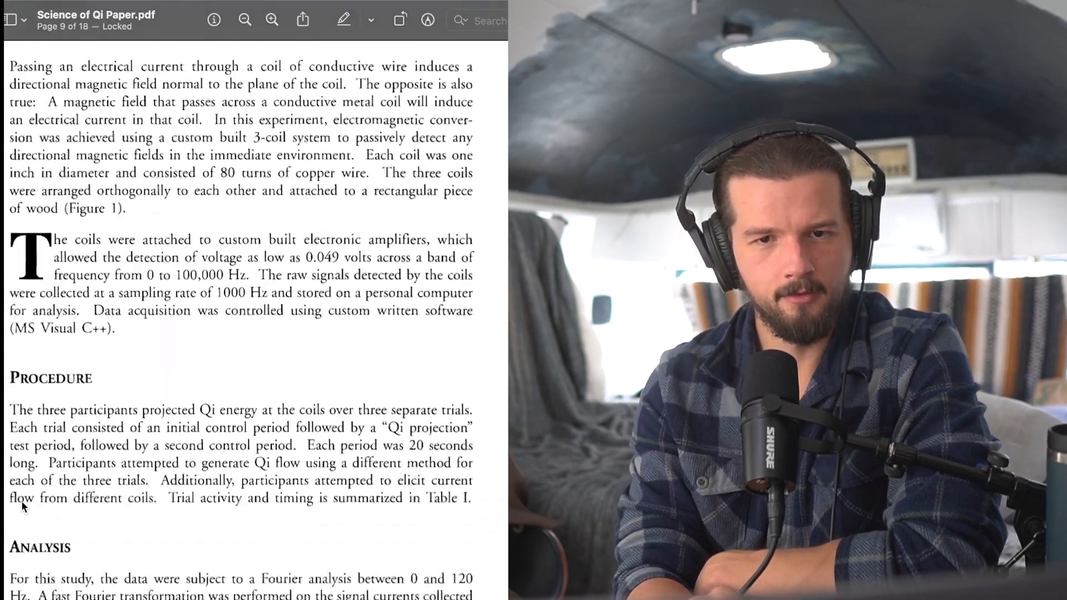
pyautogui.scroll(-3)
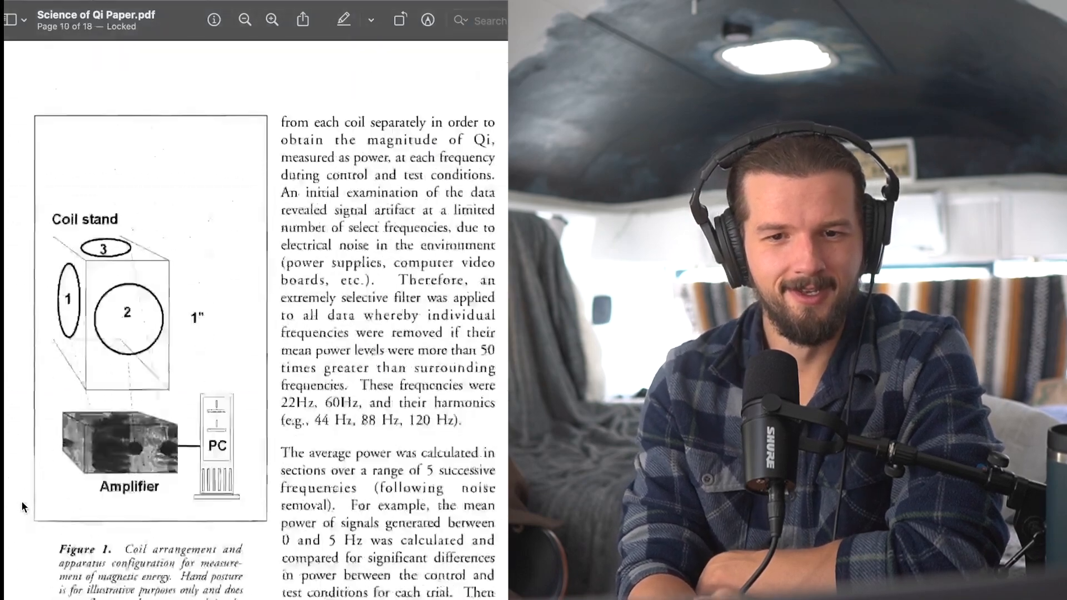
pyautogui.scroll(-3)
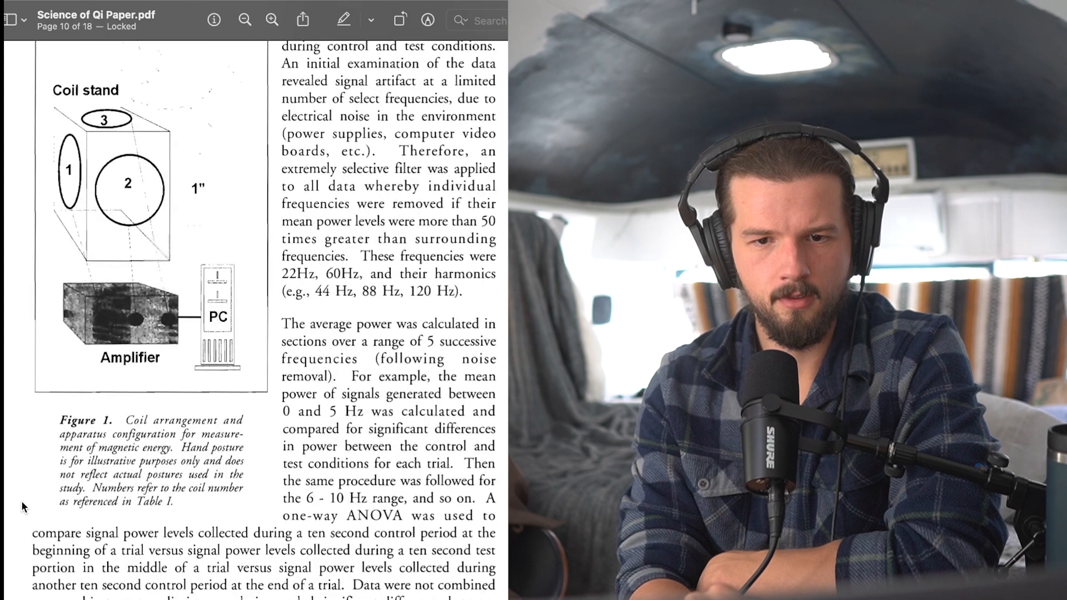
pyautogui.scroll(-3)
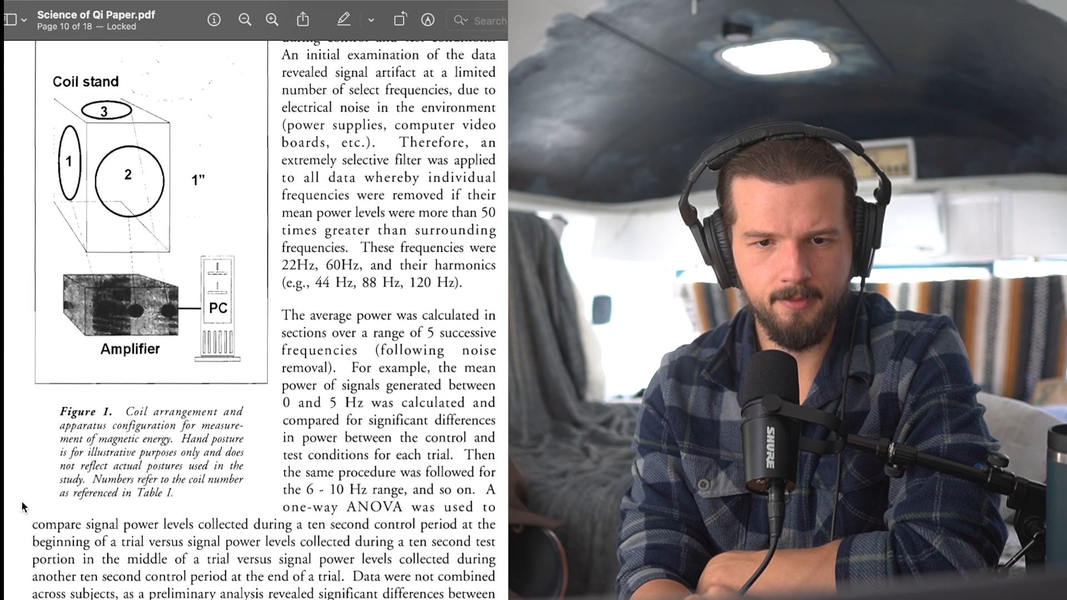
pyautogui.scroll(-3)
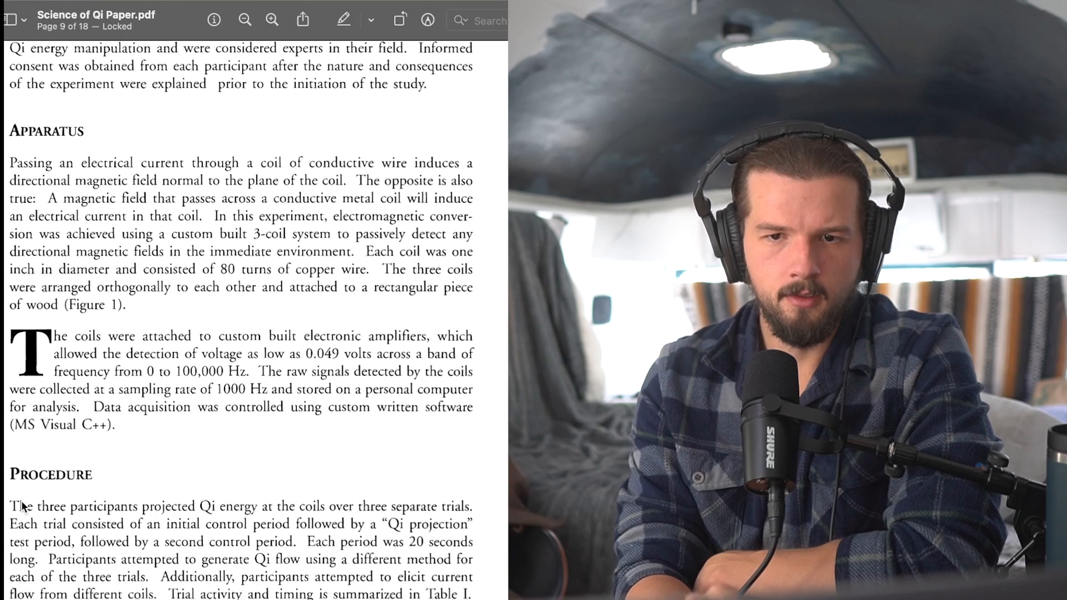
pyautogui.scroll(-3)
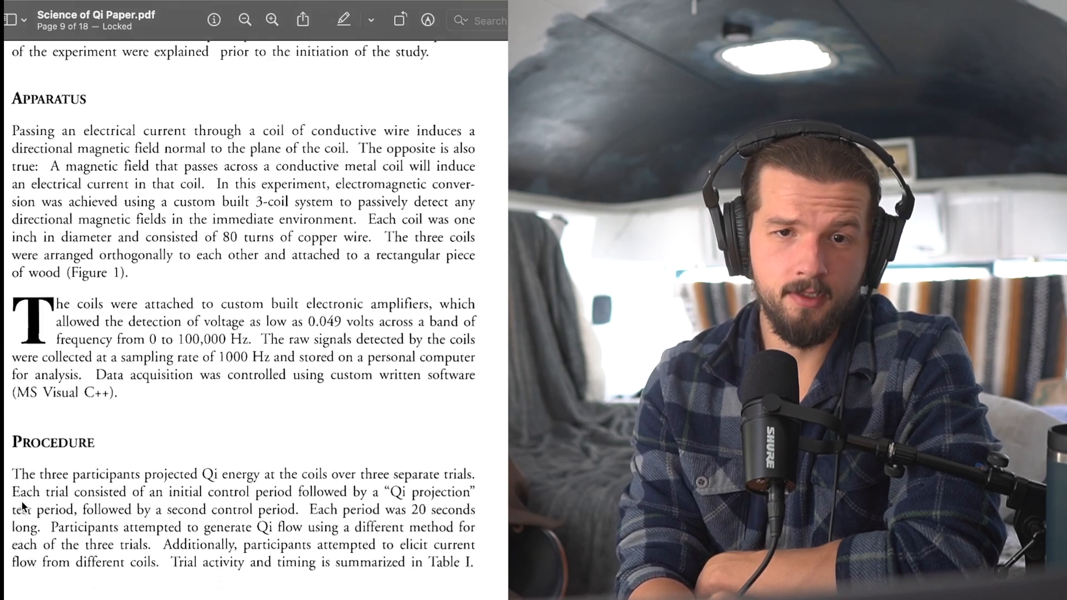
pyautogui.scroll(-3)
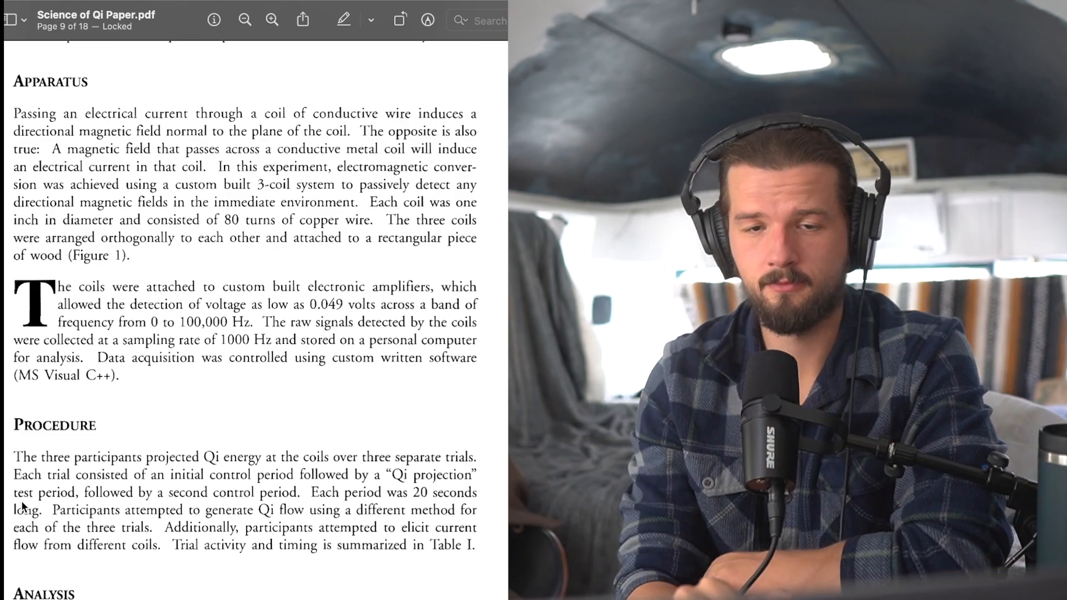
pyautogui.scroll(-3)
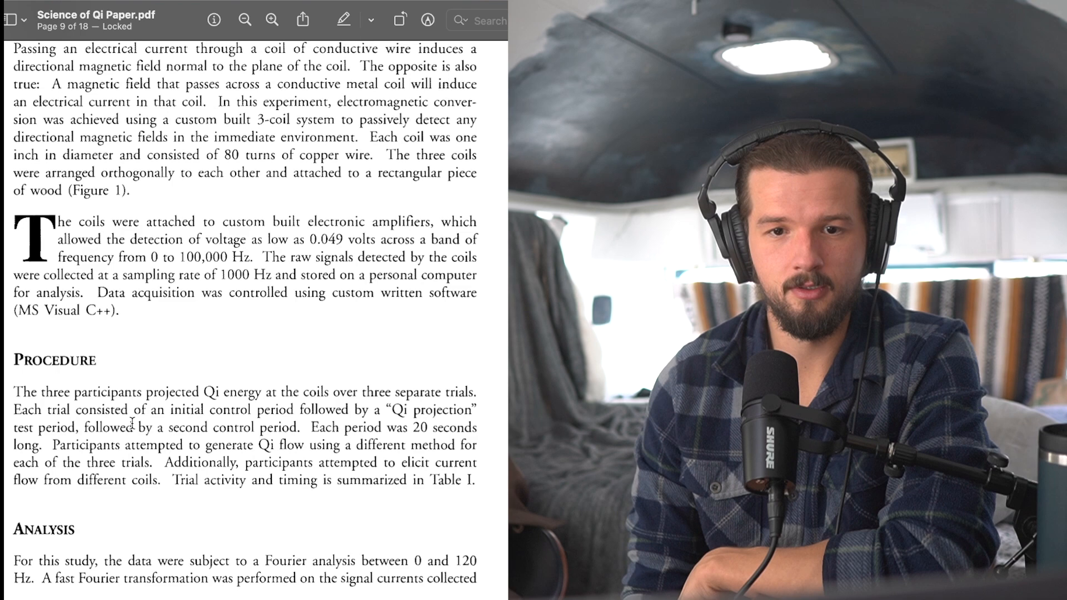
pyautogui.scroll(-3)
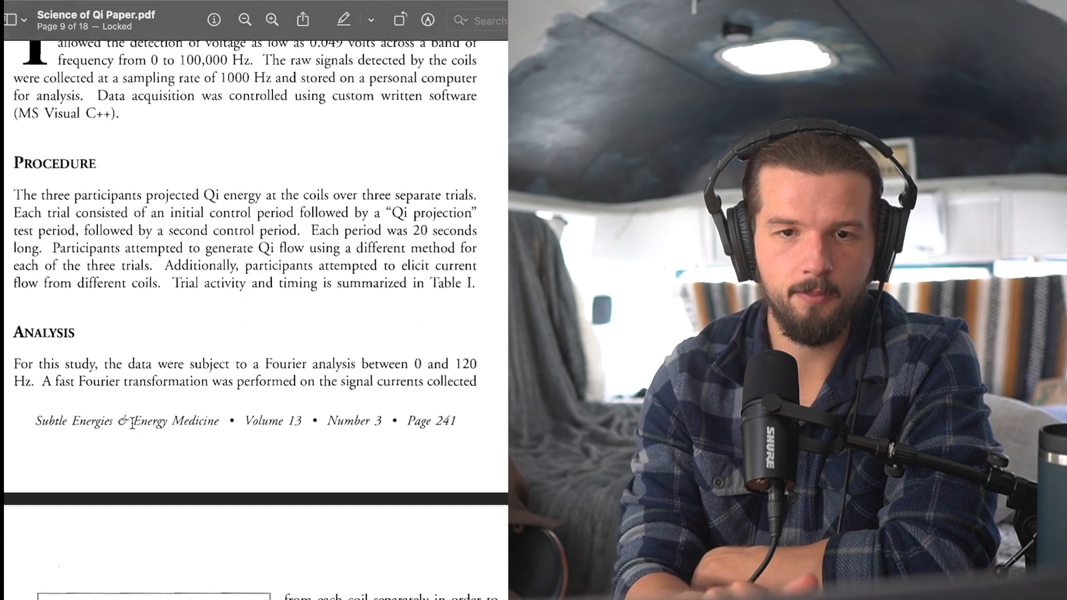
pyautogui.scroll(-3)
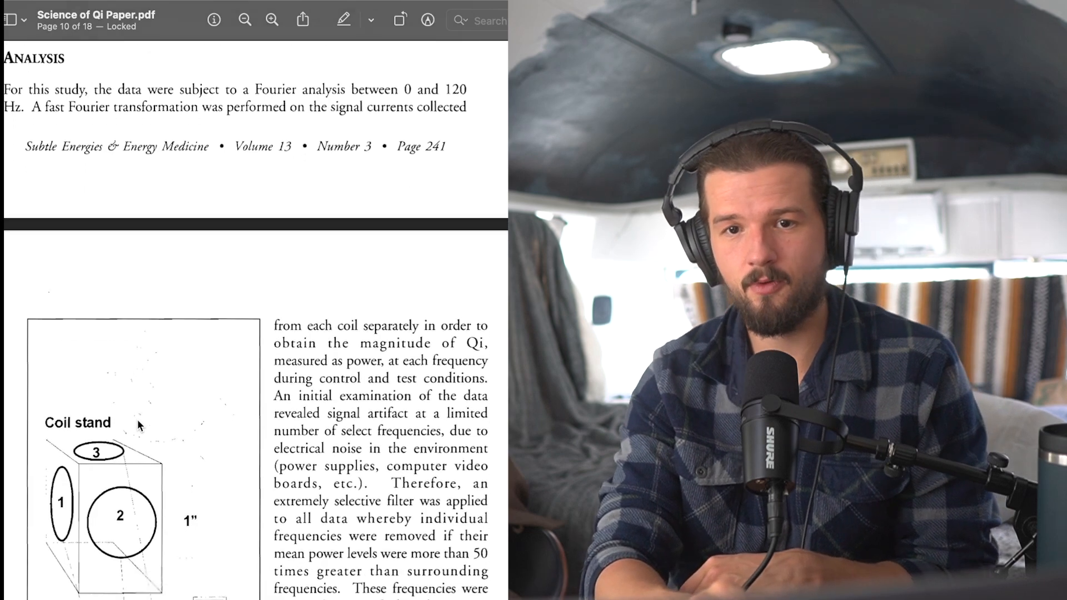
pyautogui.scroll(-3)
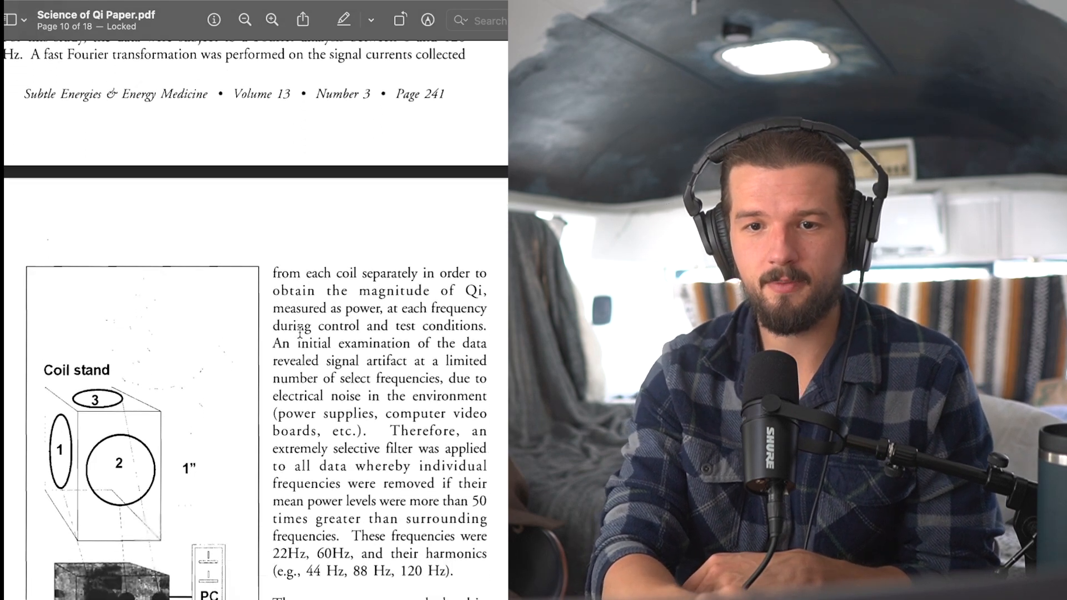
pyautogui.scroll(-3)
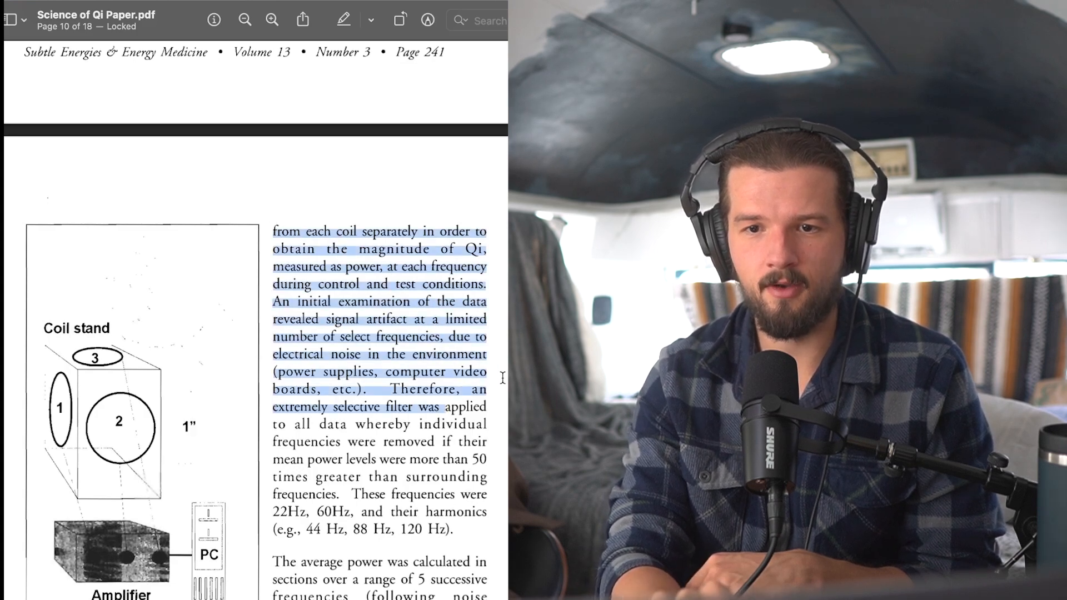
pyautogui.scroll(-3)
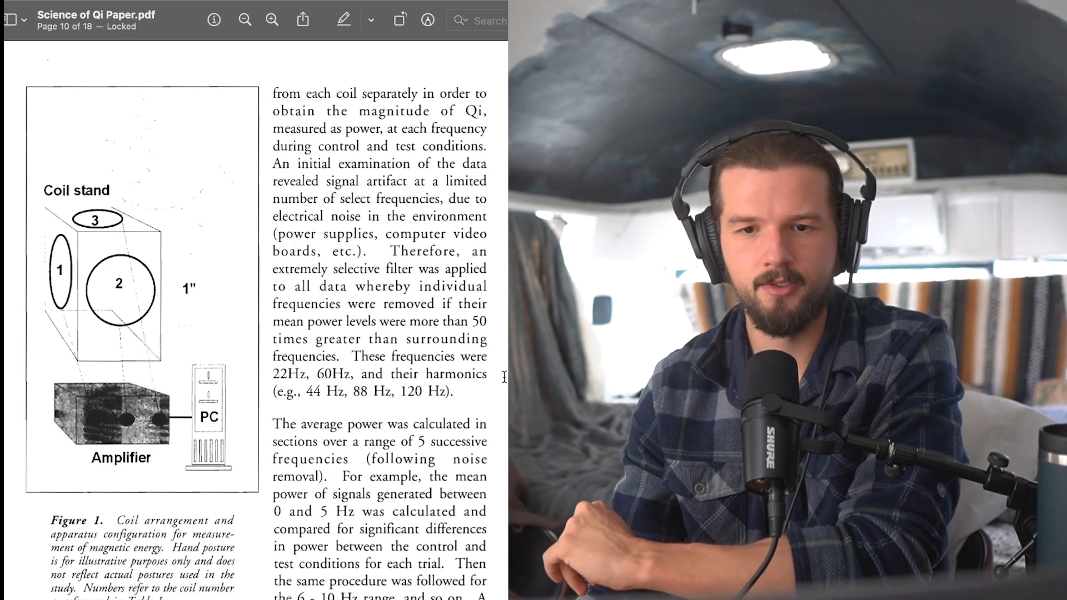
pyautogui.scroll(-3)
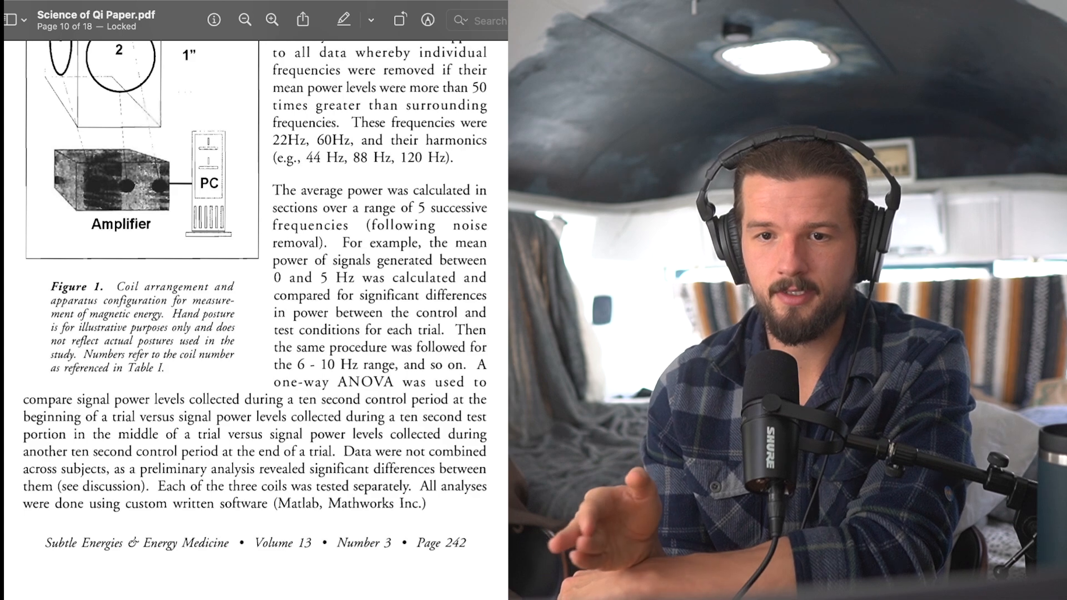
pyautogui.scroll(-3)
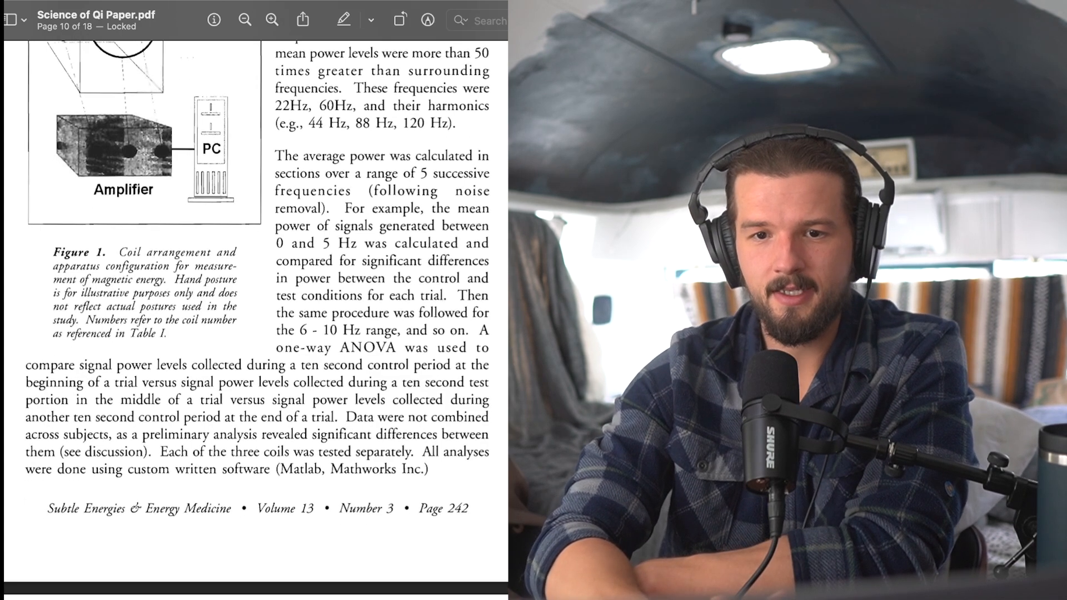
pyautogui.scroll(-3)
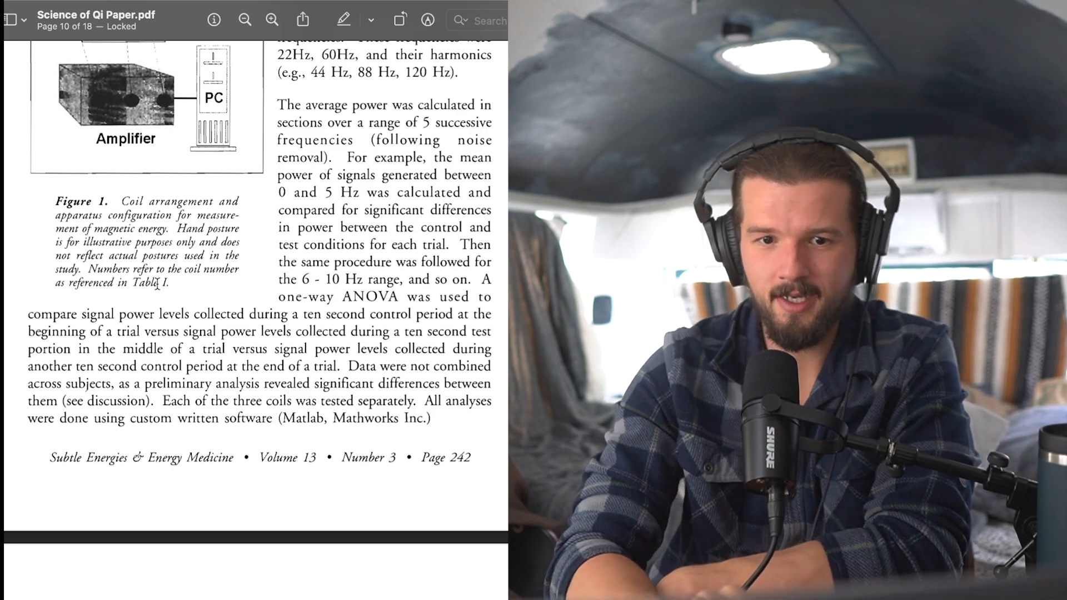
pyautogui.scroll(-3)
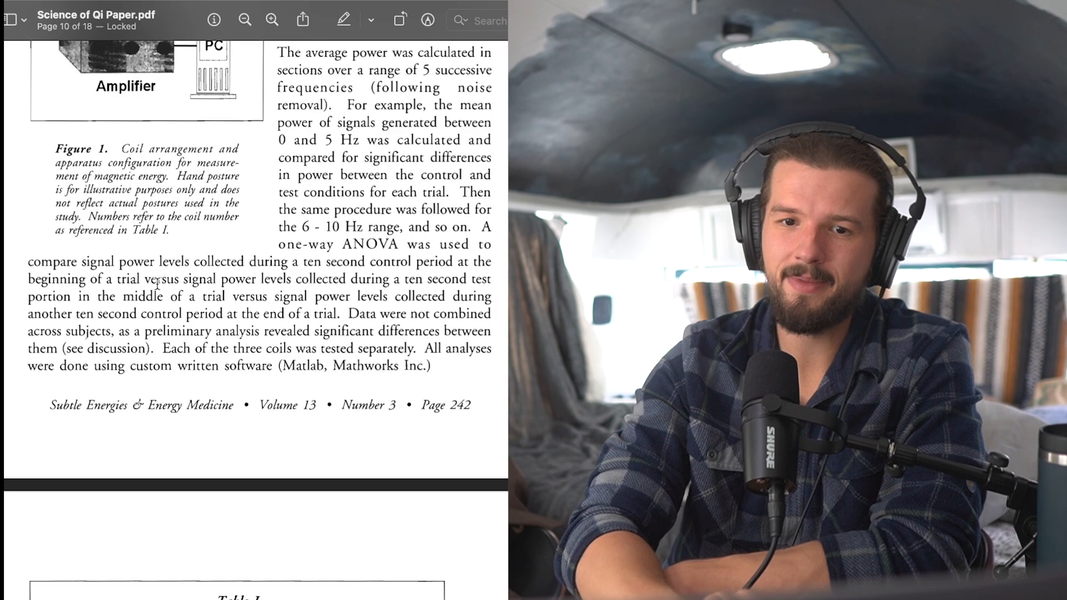
pyautogui.scroll(-3)
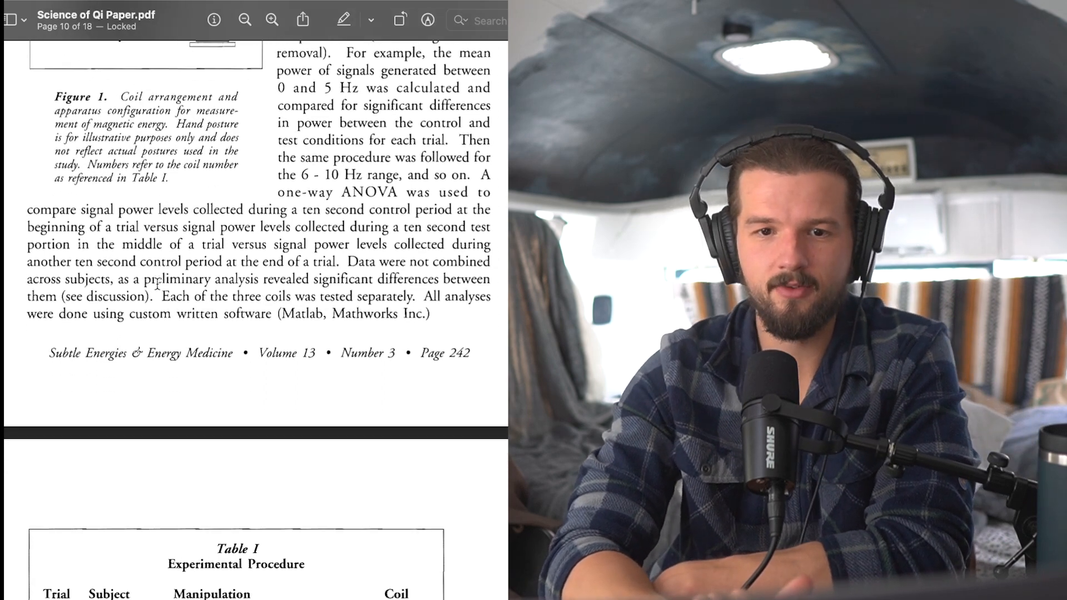
pyautogui.scroll(-3)
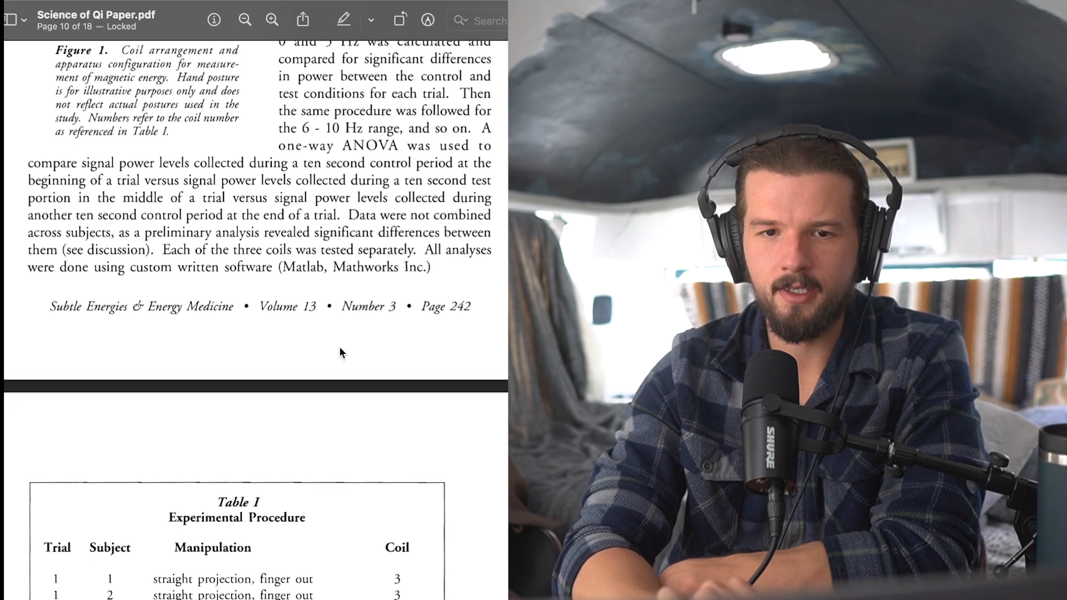
pyautogui.scroll(-3)
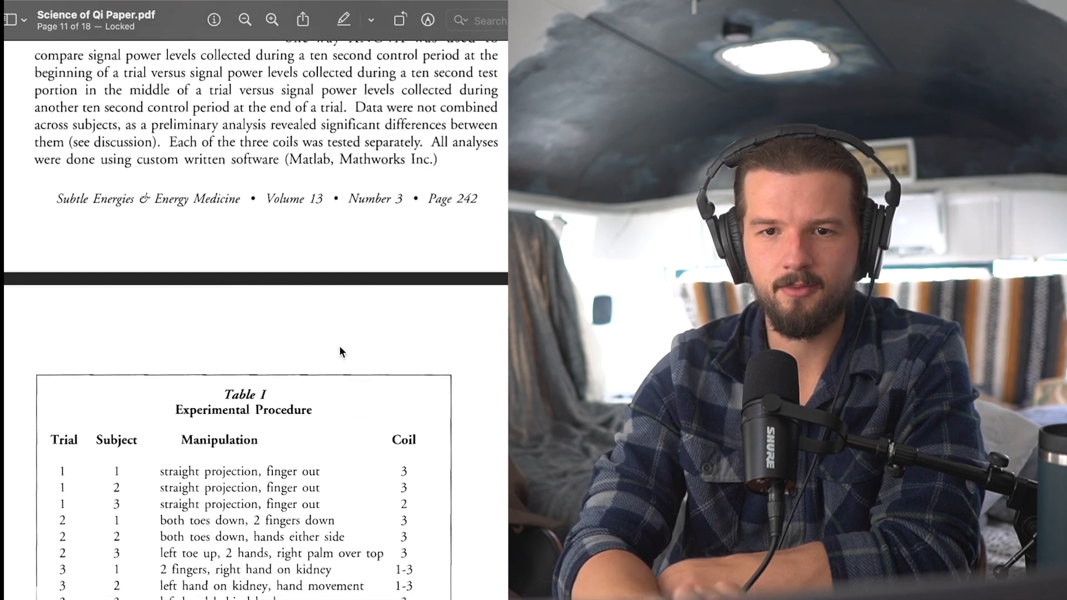
pyautogui.scroll(-3)
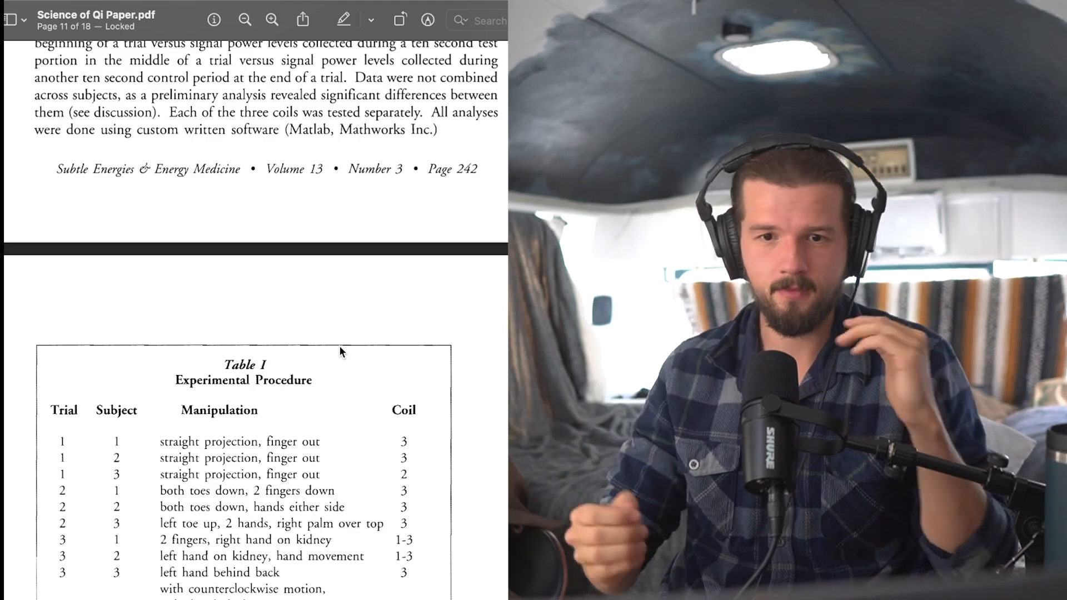
pyautogui.scroll(-3)
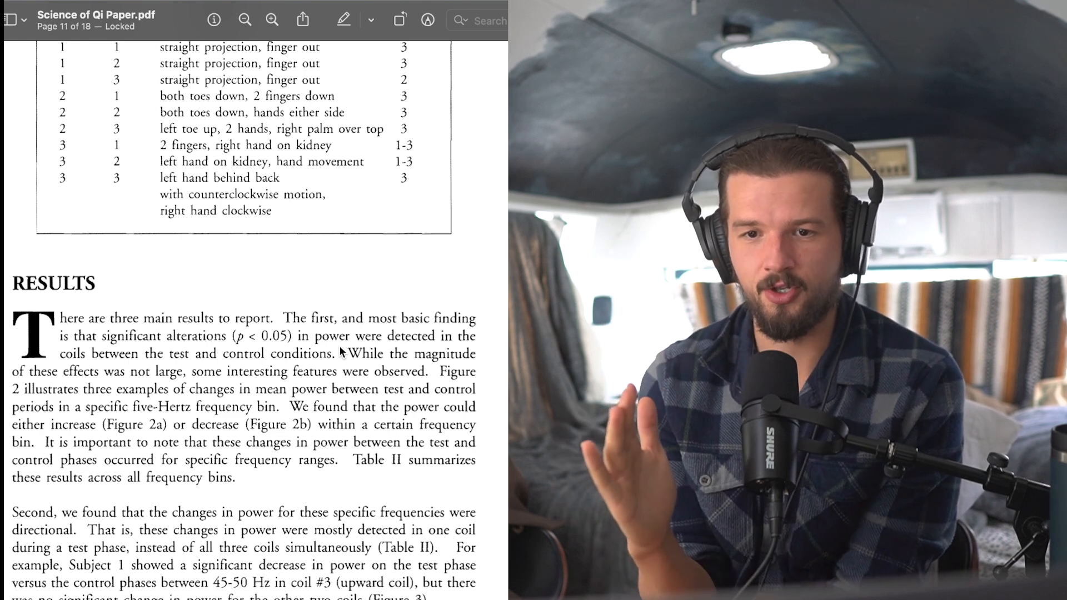
pyautogui.moveTo(406, 257)
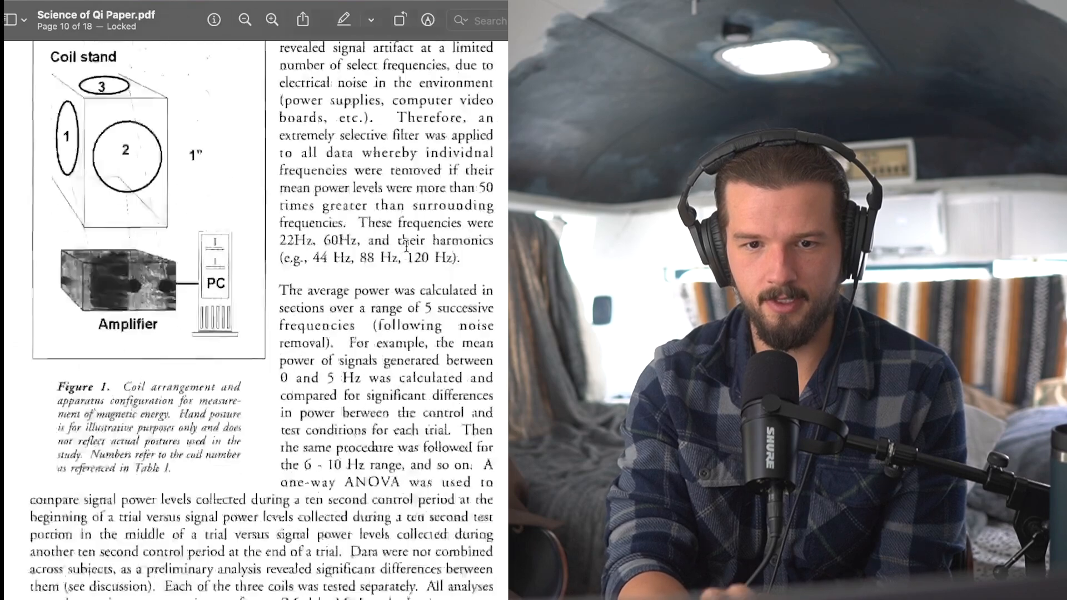
pyautogui.scroll(-3)
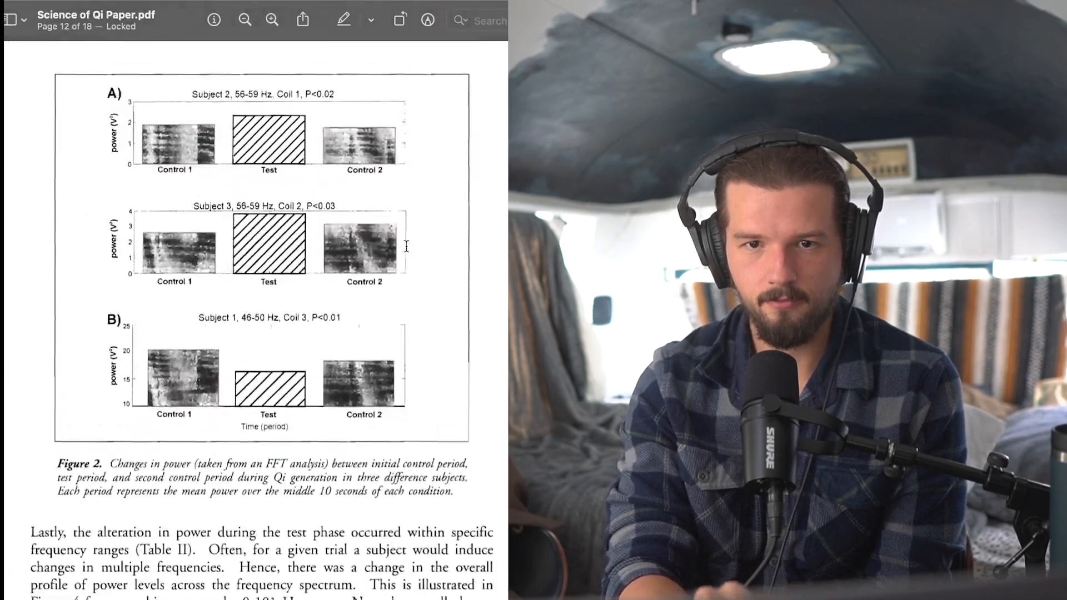
pyautogui.scroll(-3)
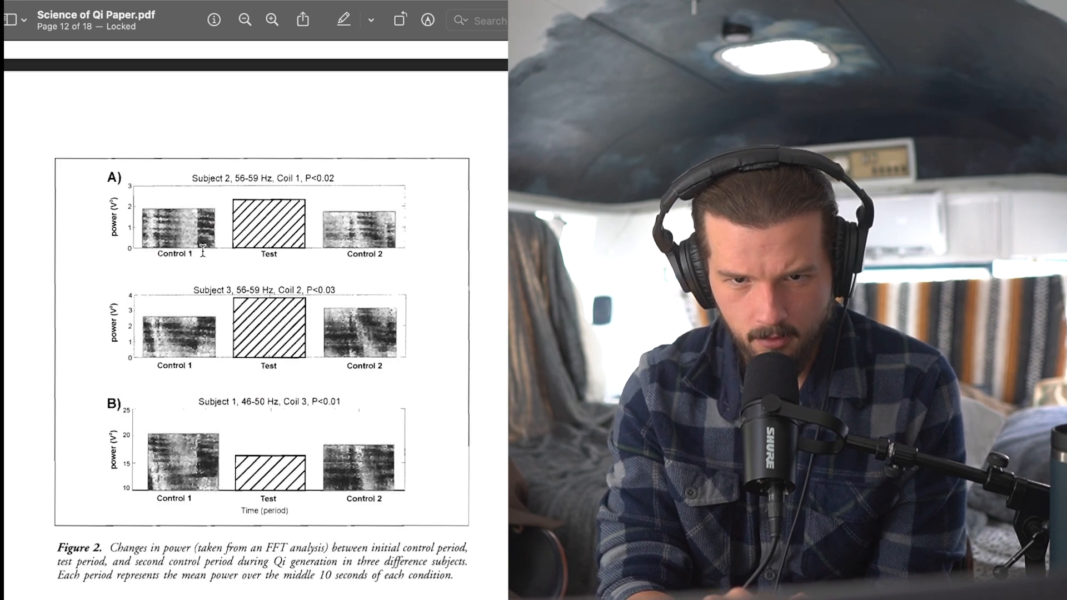
pyautogui.scroll(-3)
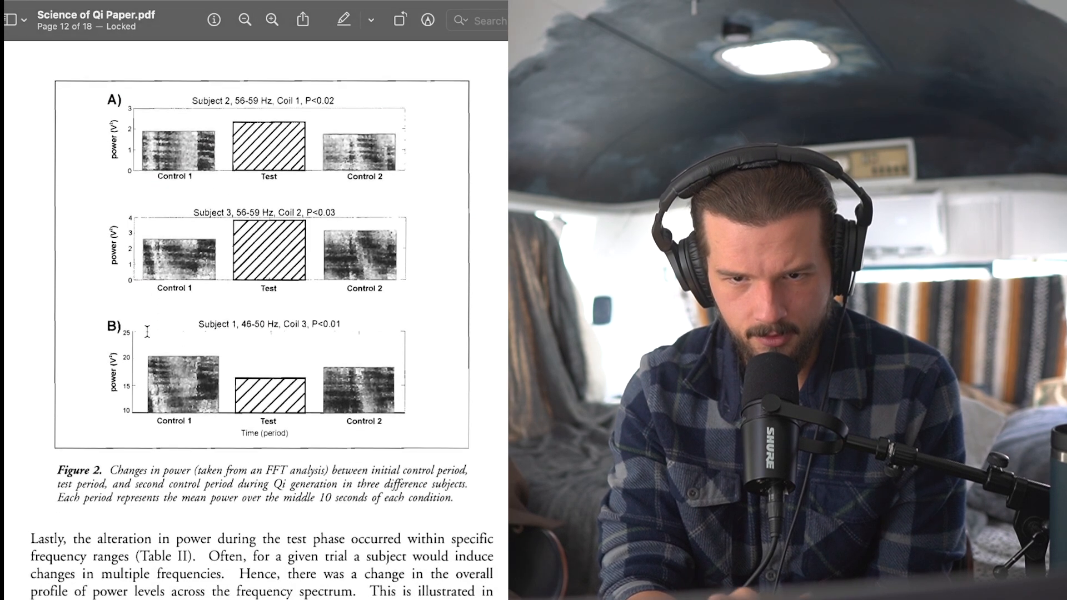
pyautogui.scroll(-3)
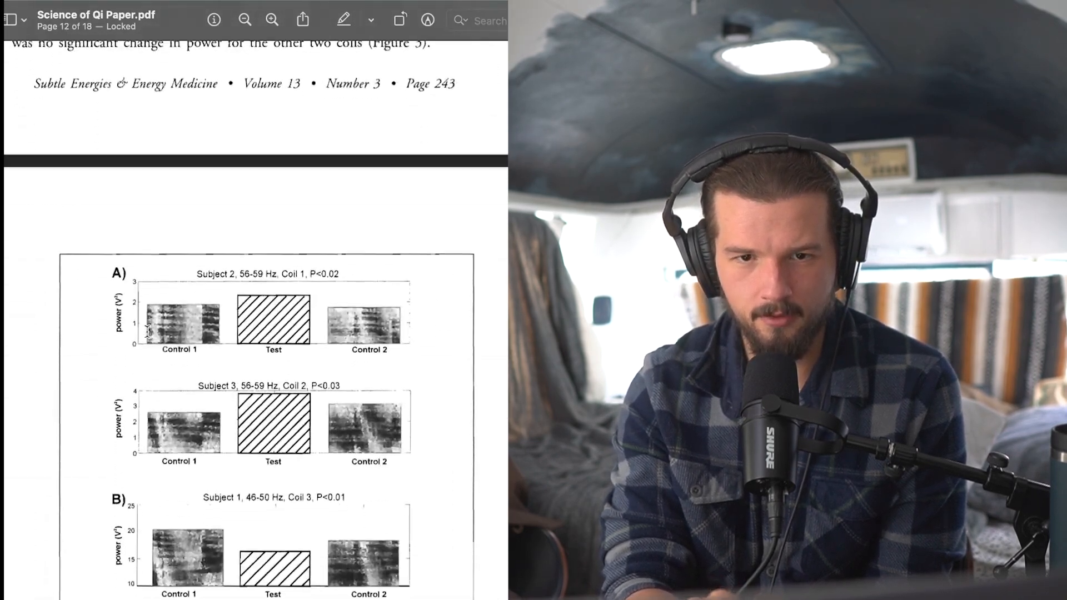
pyautogui.scroll(-3)
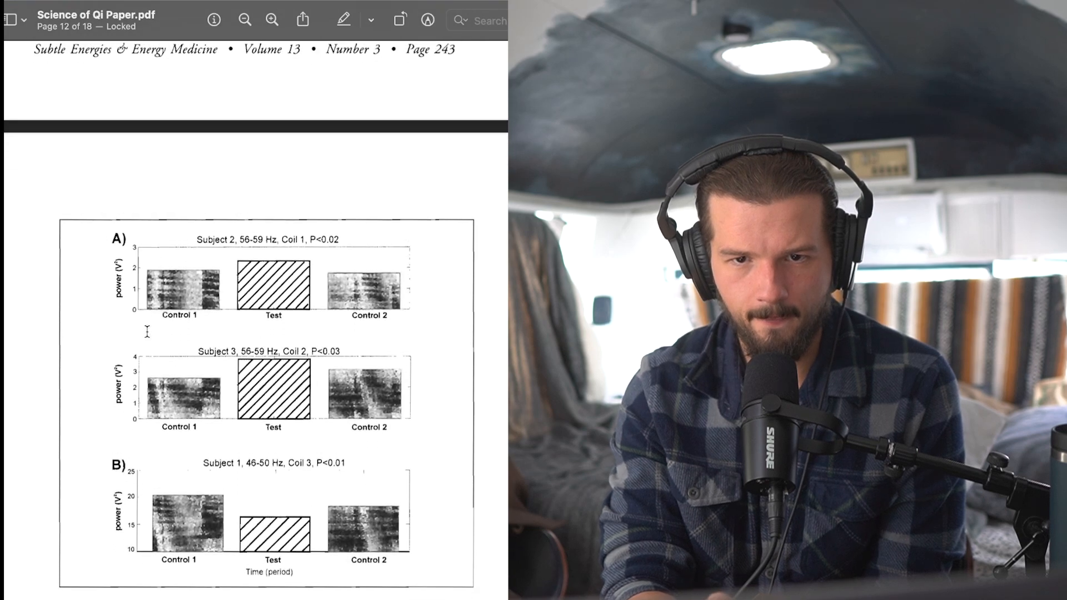
pyautogui.scroll(-3)
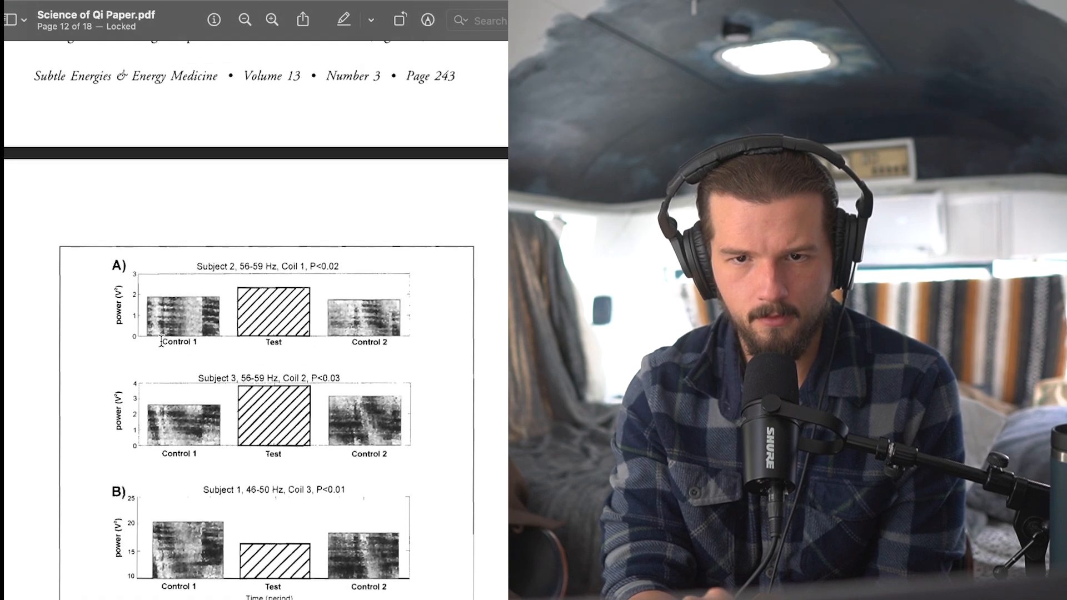
pyautogui.scroll(-3)
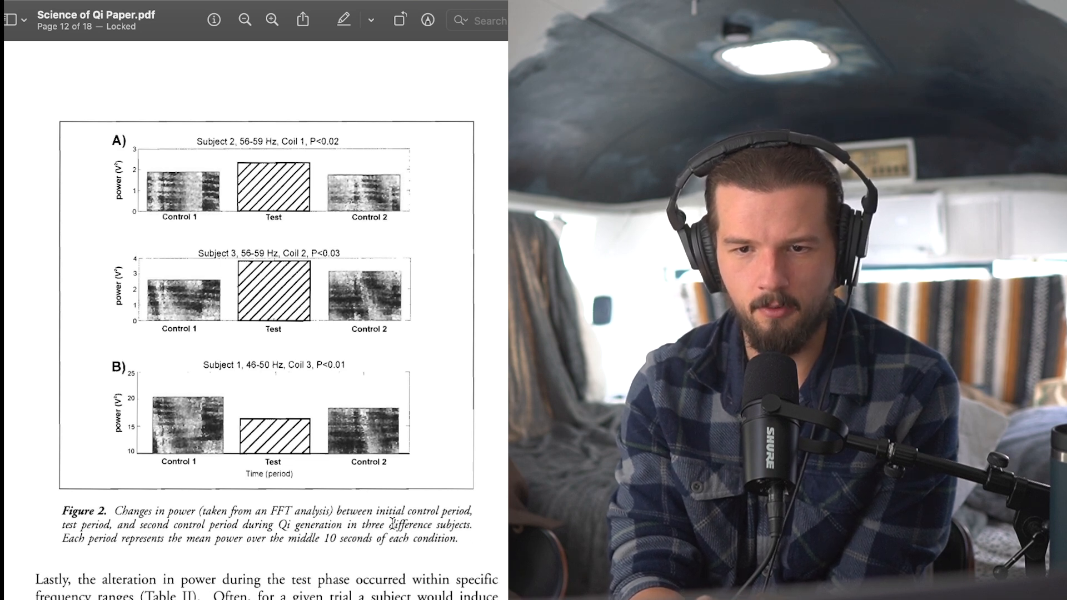
pyautogui.moveTo(495, 520)
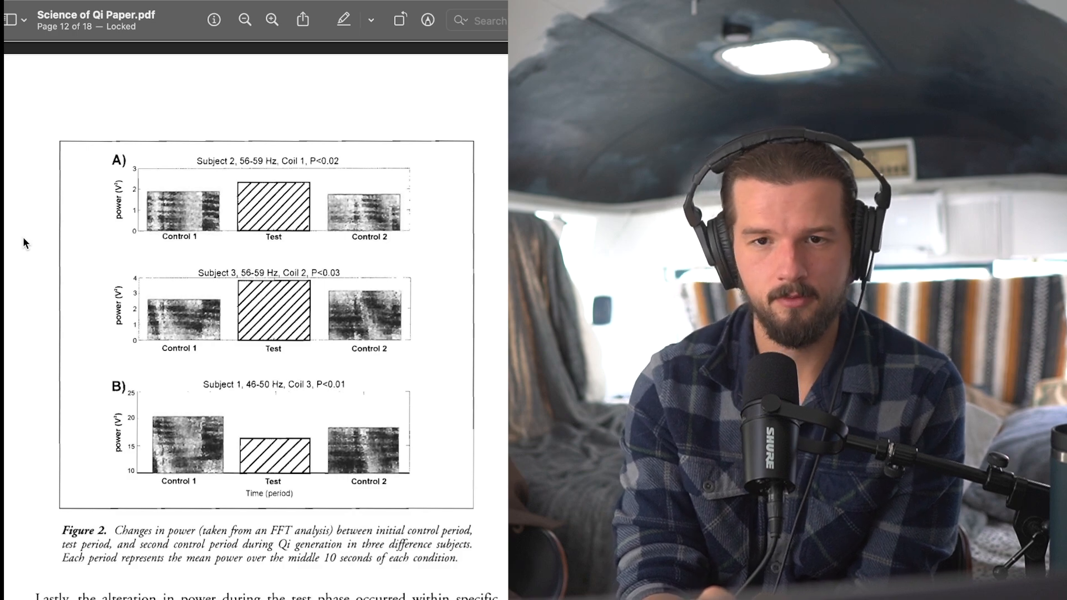
pyautogui.scroll(-3)
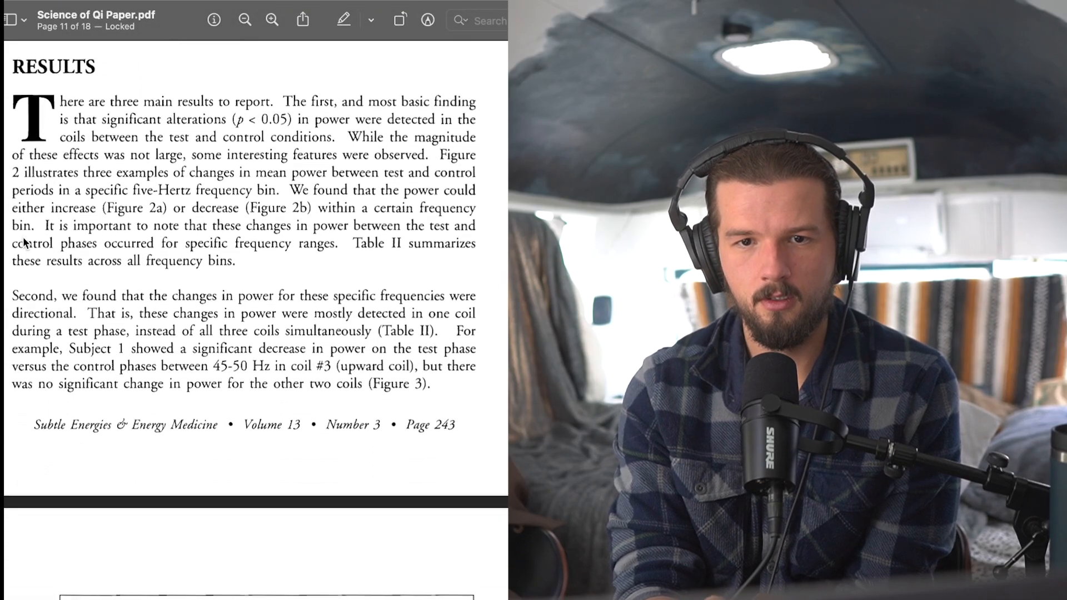
pyautogui.scroll(-3)
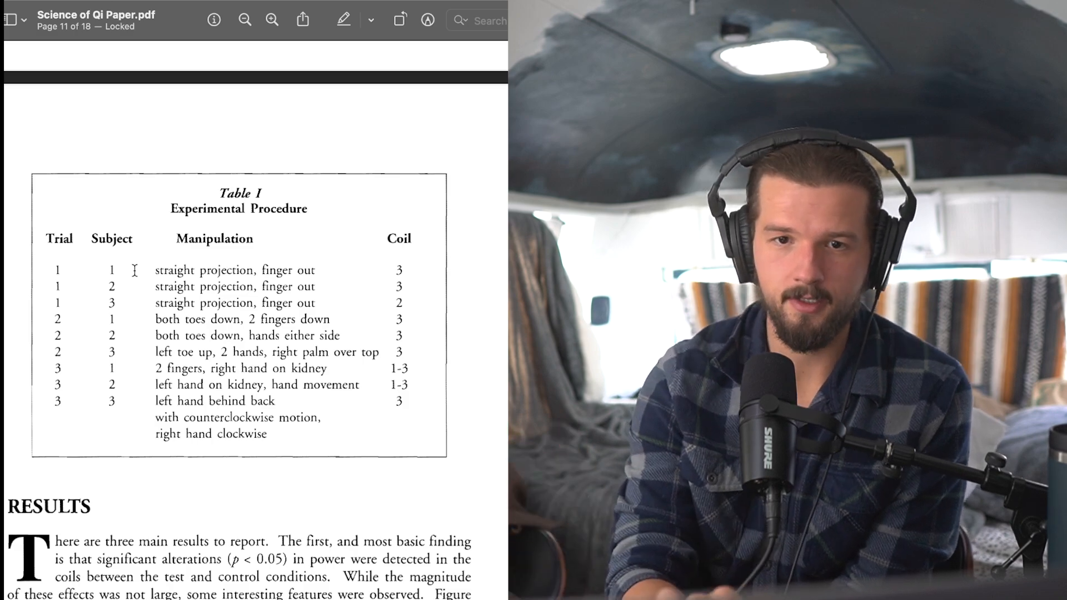
pyautogui.scroll(-3)
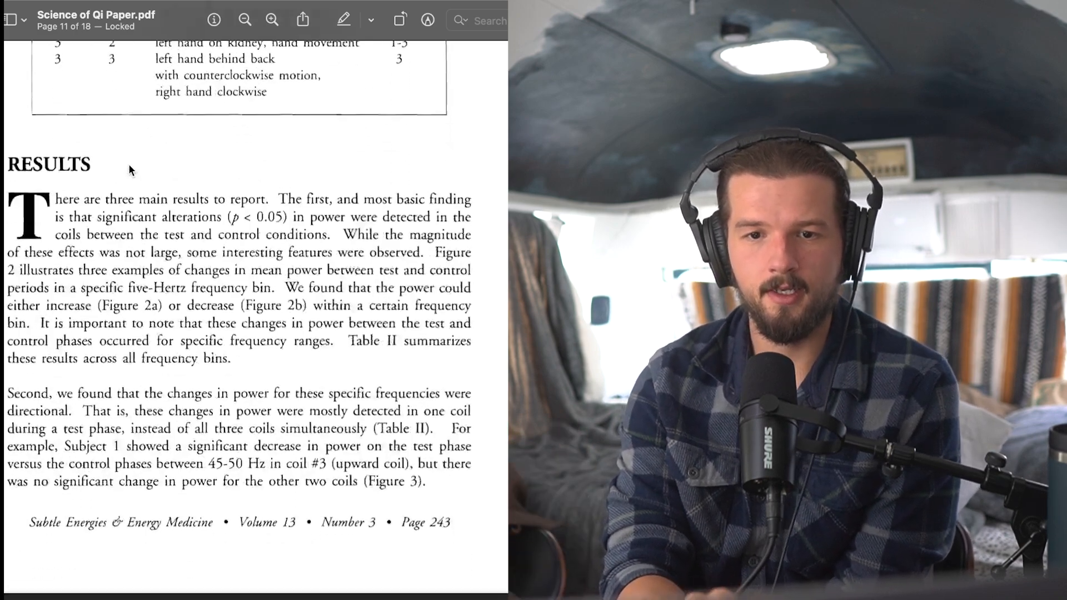
pyautogui.scroll(-3)
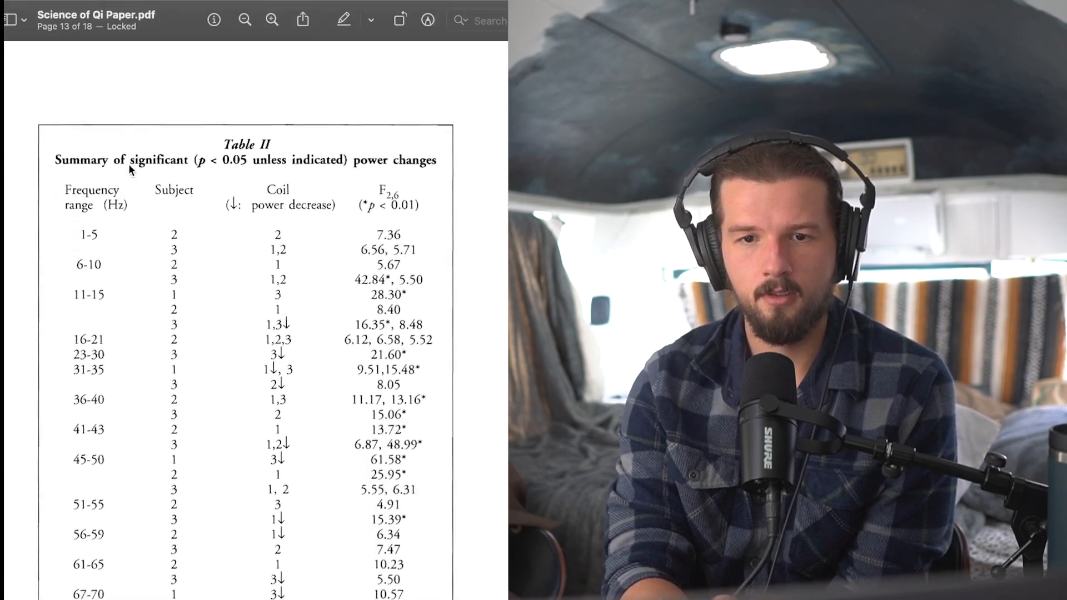
pyautogui.scroll(-3)
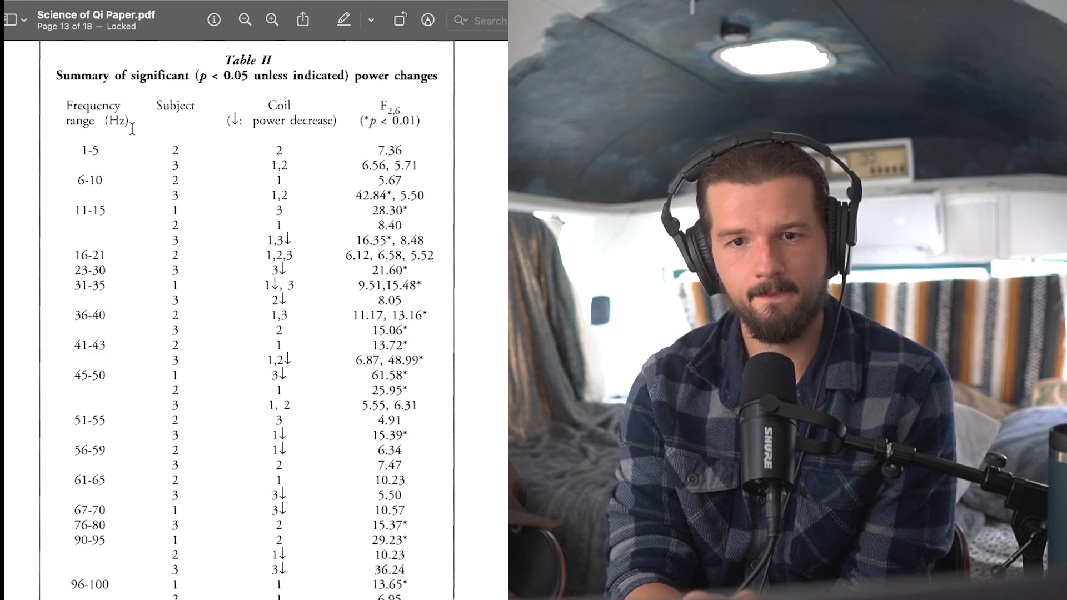
pyautogui.scroll(-3)
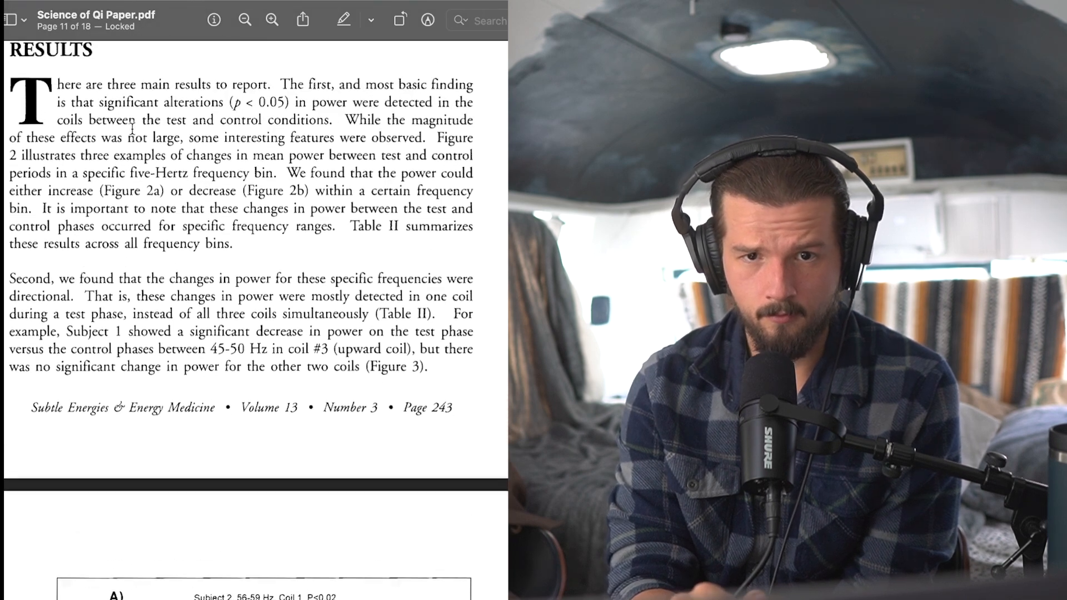
pyautogui.scroll(-3)
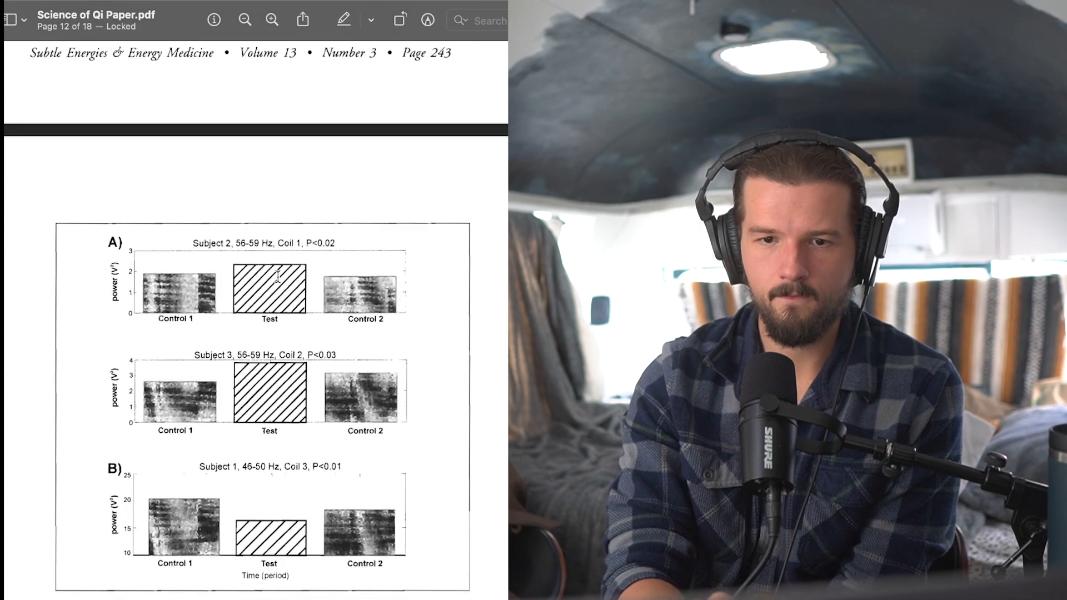
pyautogui.scroll(-3)
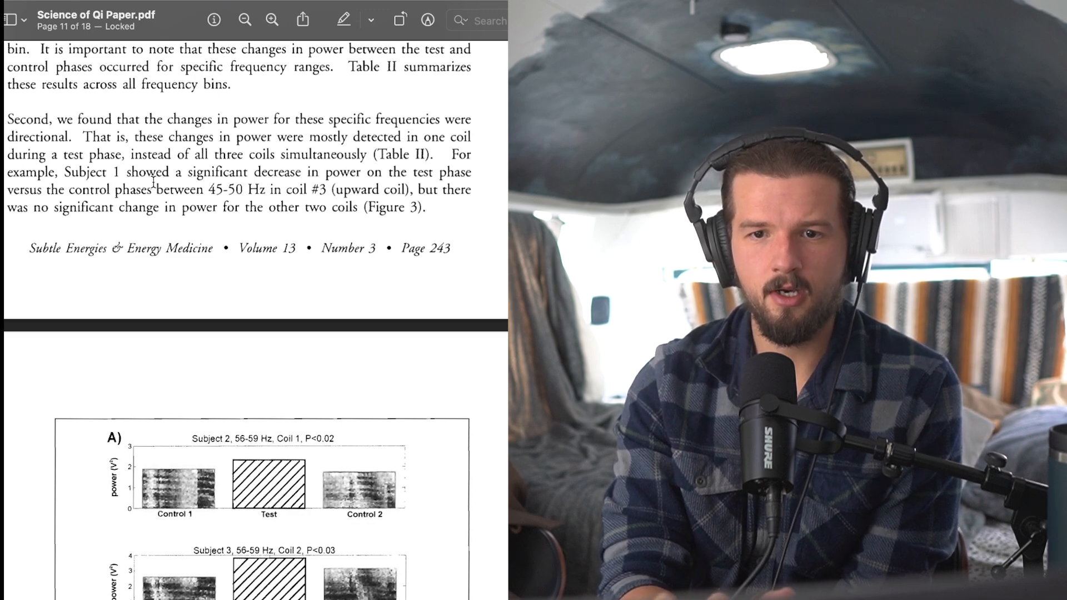
pyautogui.scroll(-3)
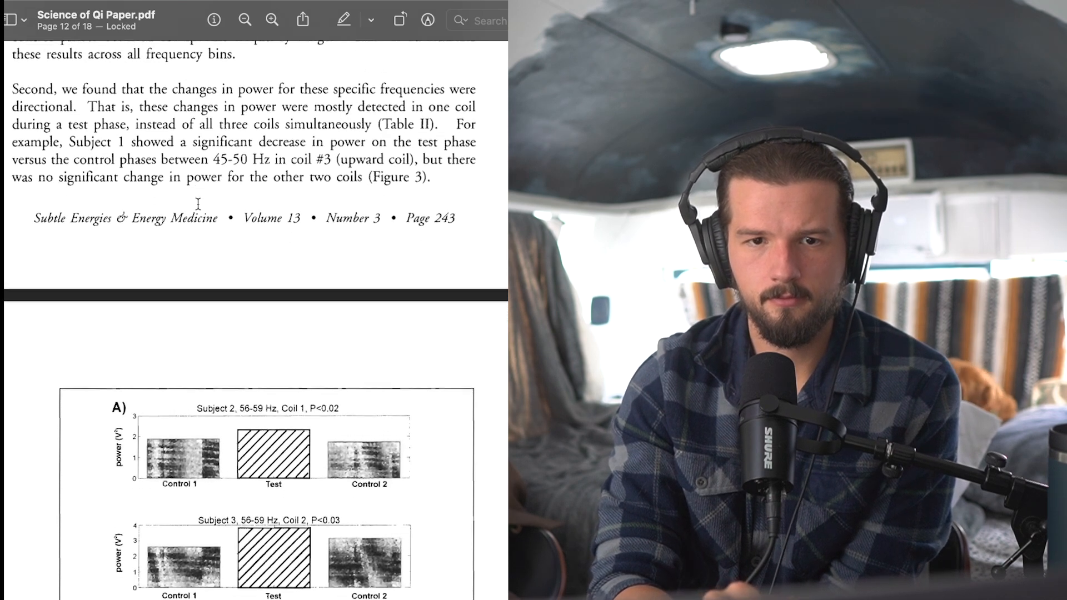
pyautogui.scroll(-3)
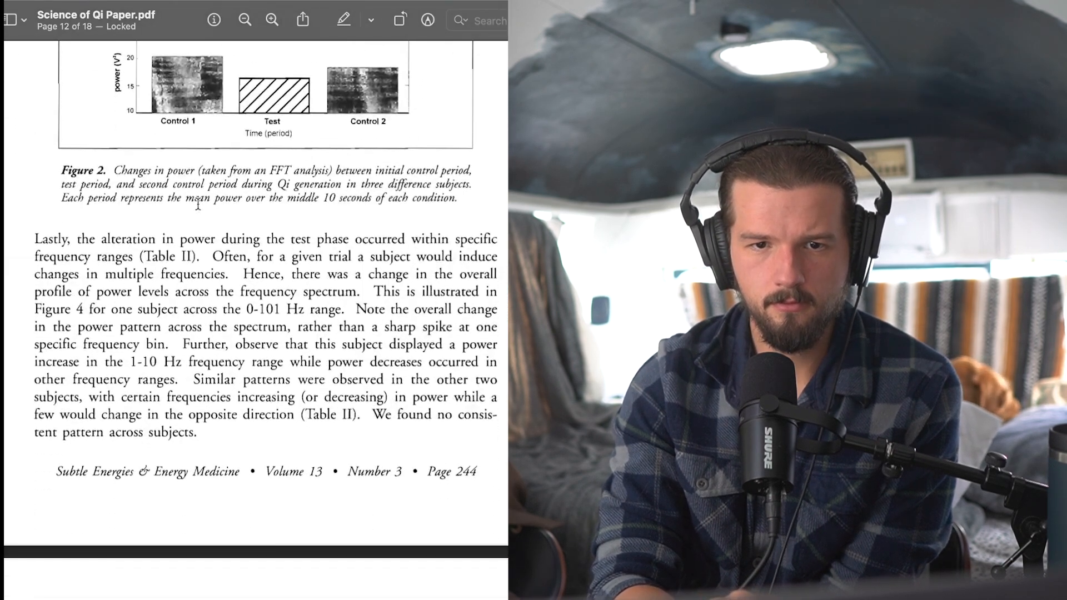
pyautogui.scroll(-3)
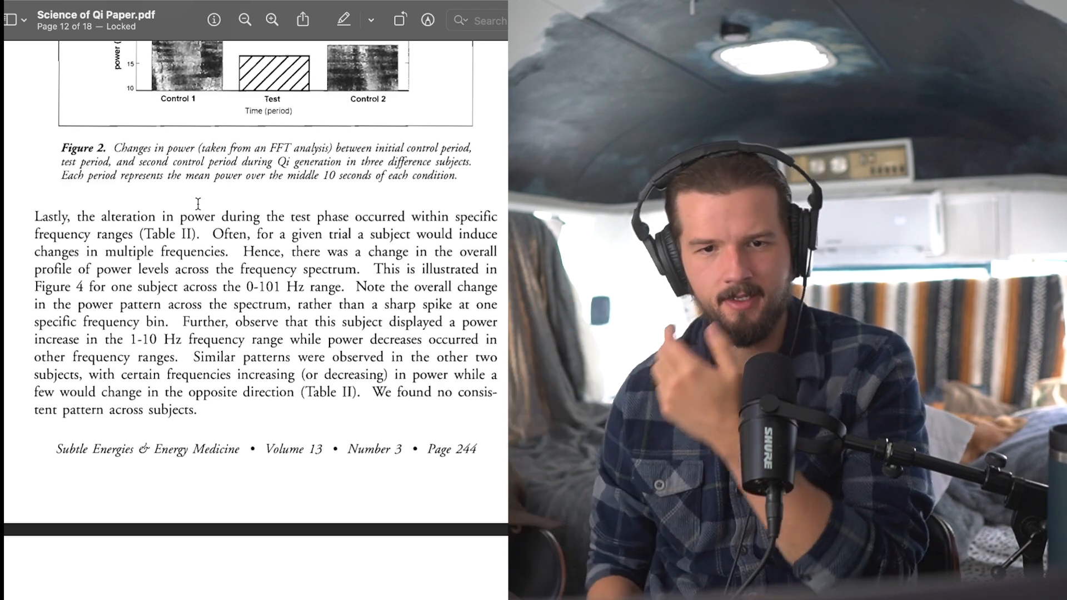
pyautogui.scroll(-3)
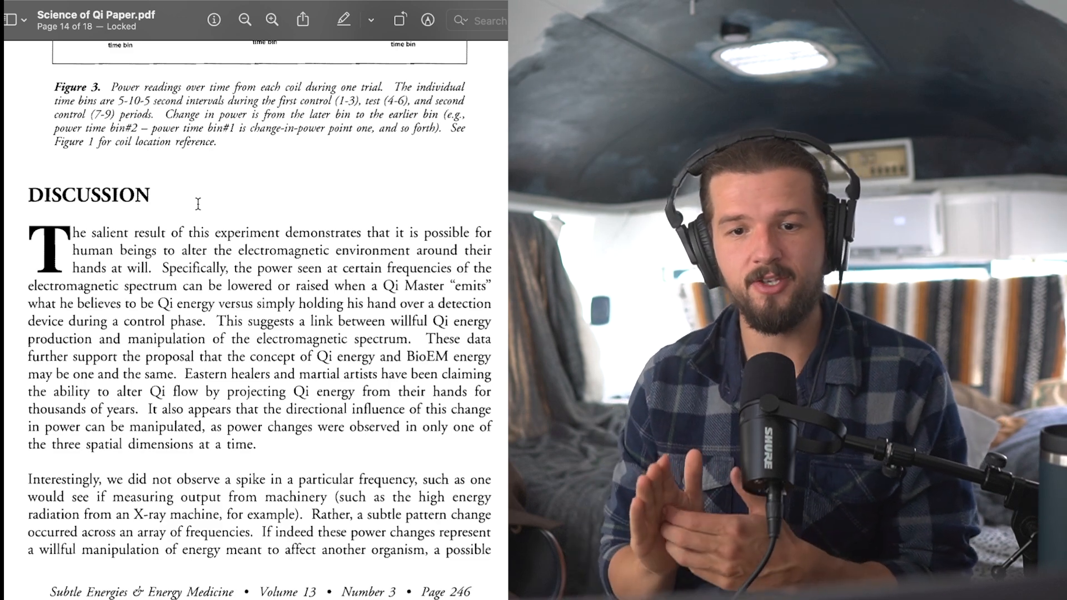
pyautogui.scroll(-3)
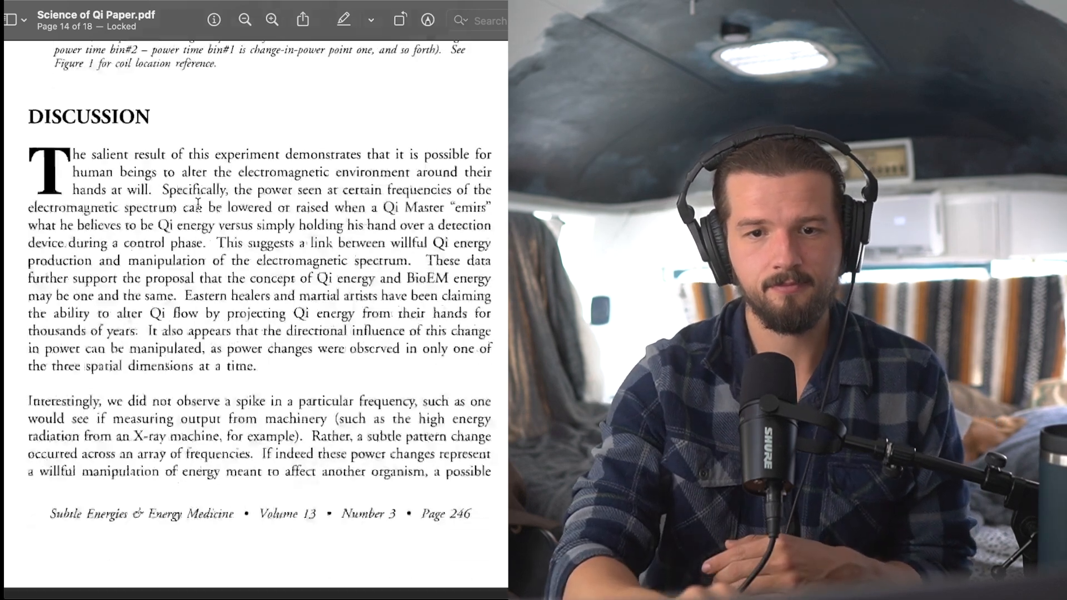
pyautogui.scroll(-3)
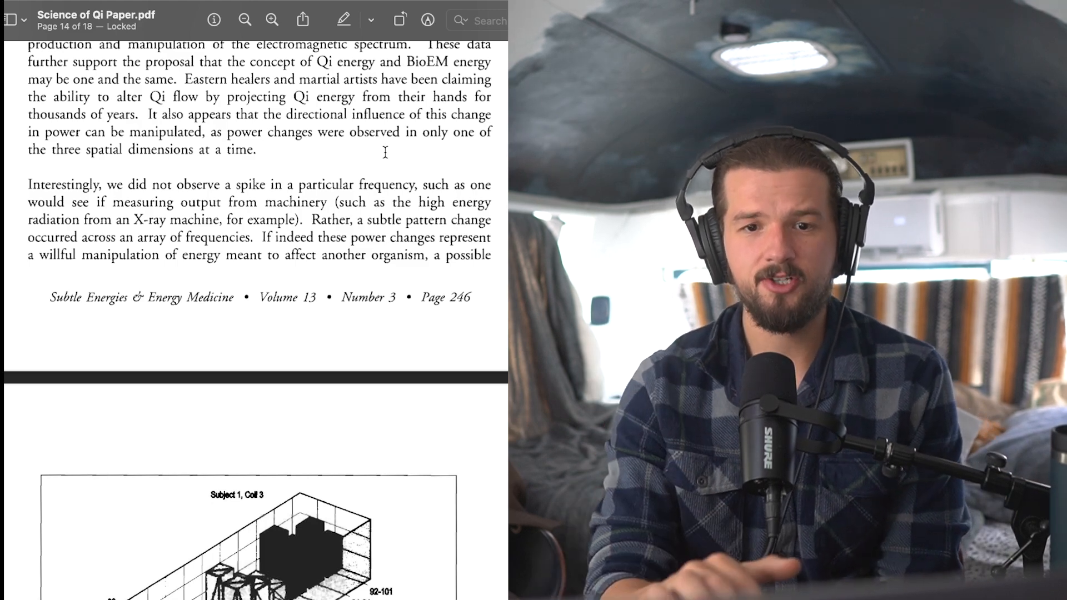
pyautogui.scroll(-3)
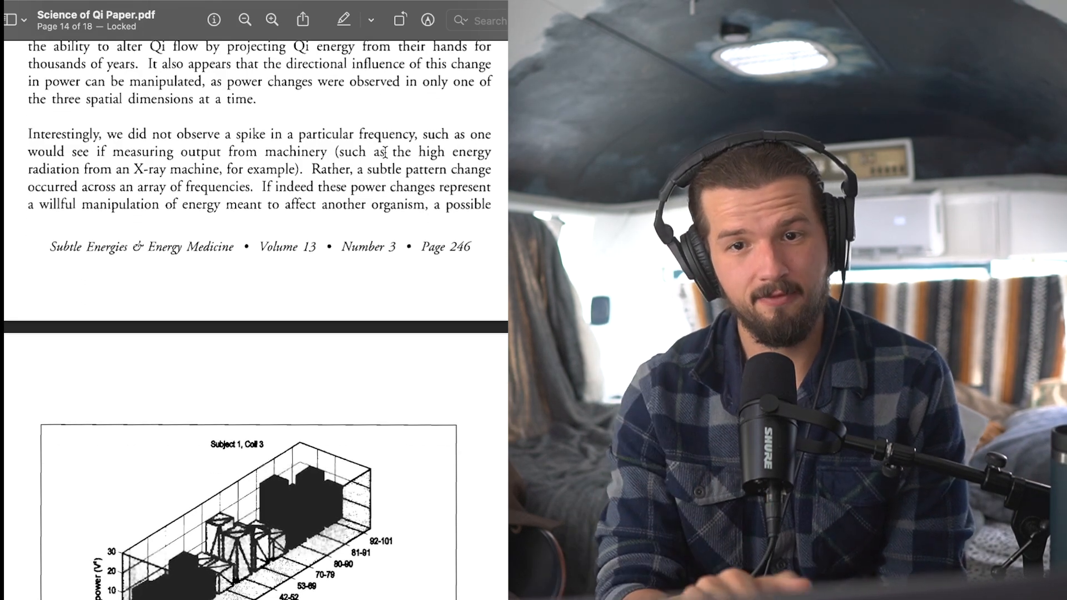
pyautogui.scroll(-3)
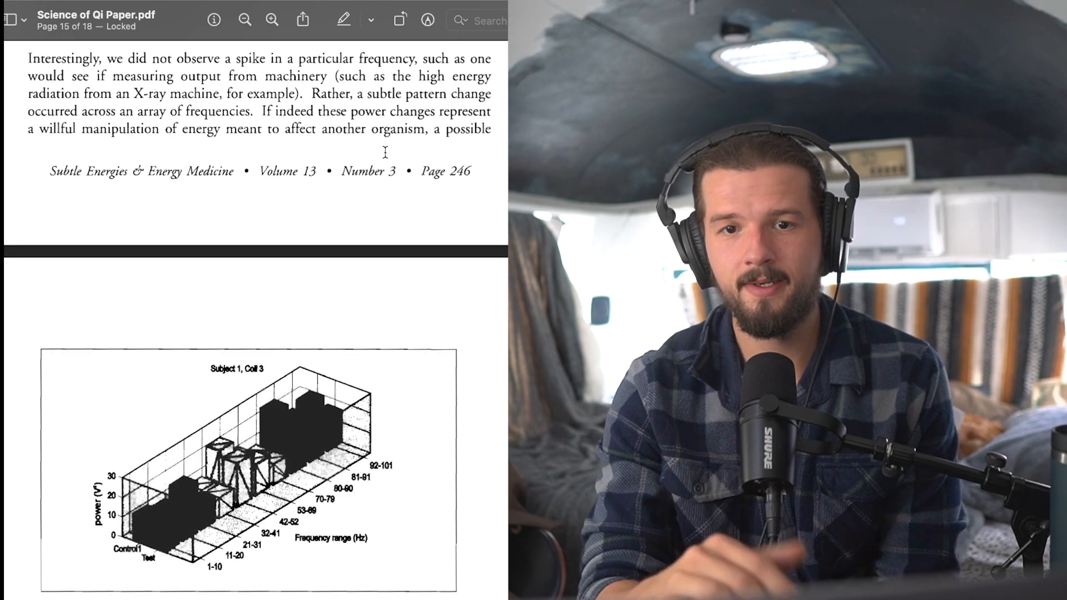
pyautogui.scroll(-3)
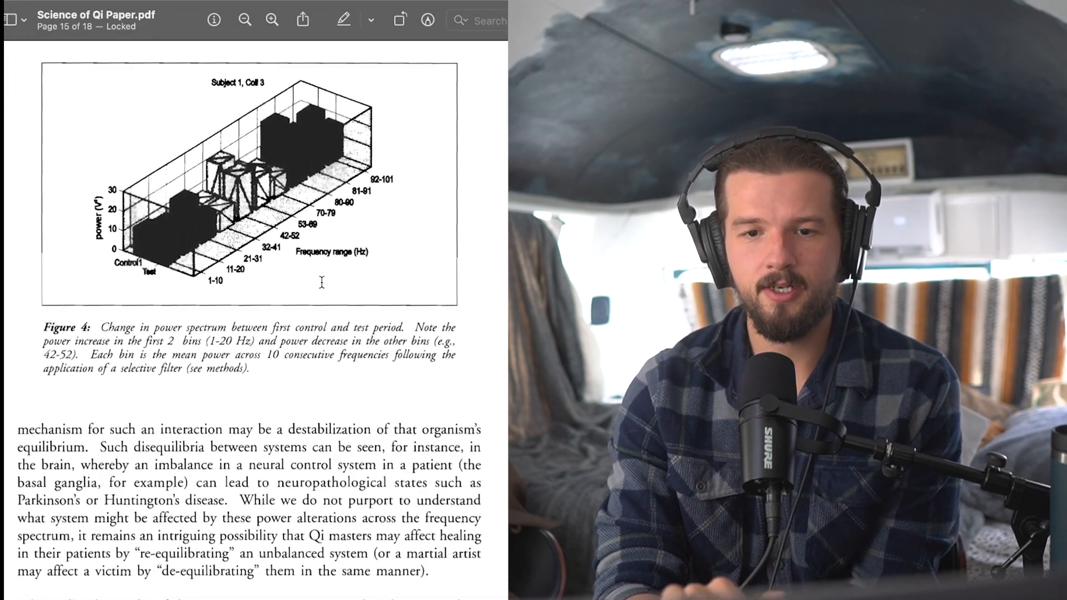
pyautogui.scroll(-3)
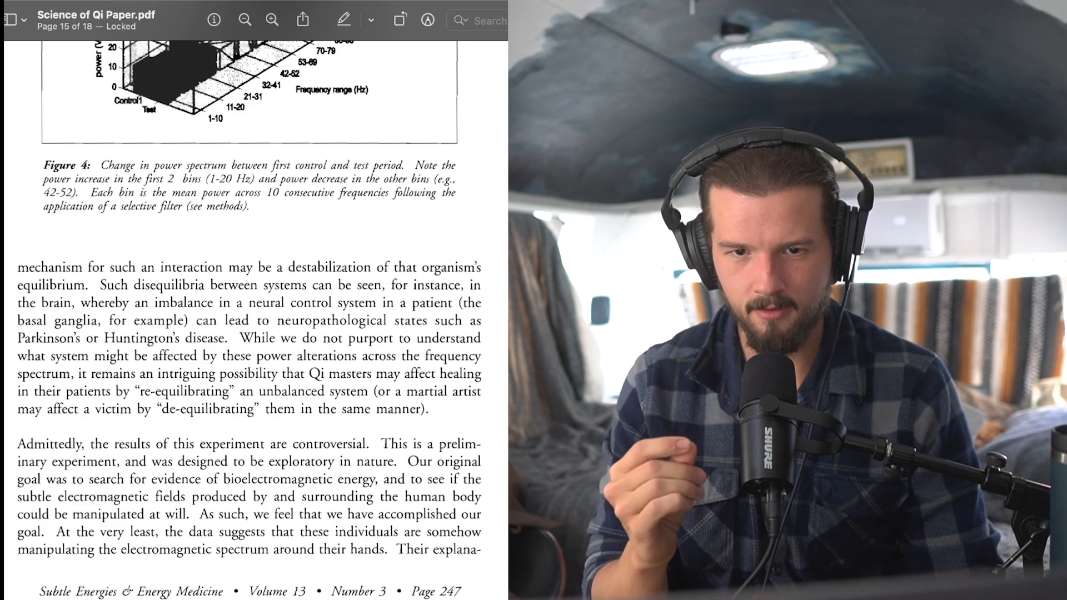
pyautogui.scroll(-3)
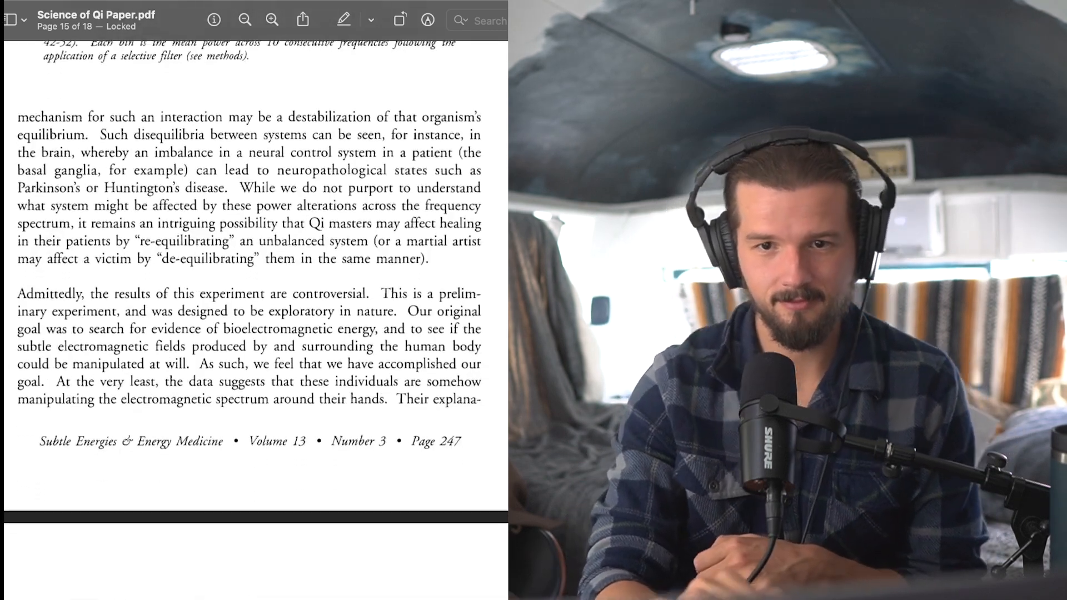
pyautogui.scroll(-3)
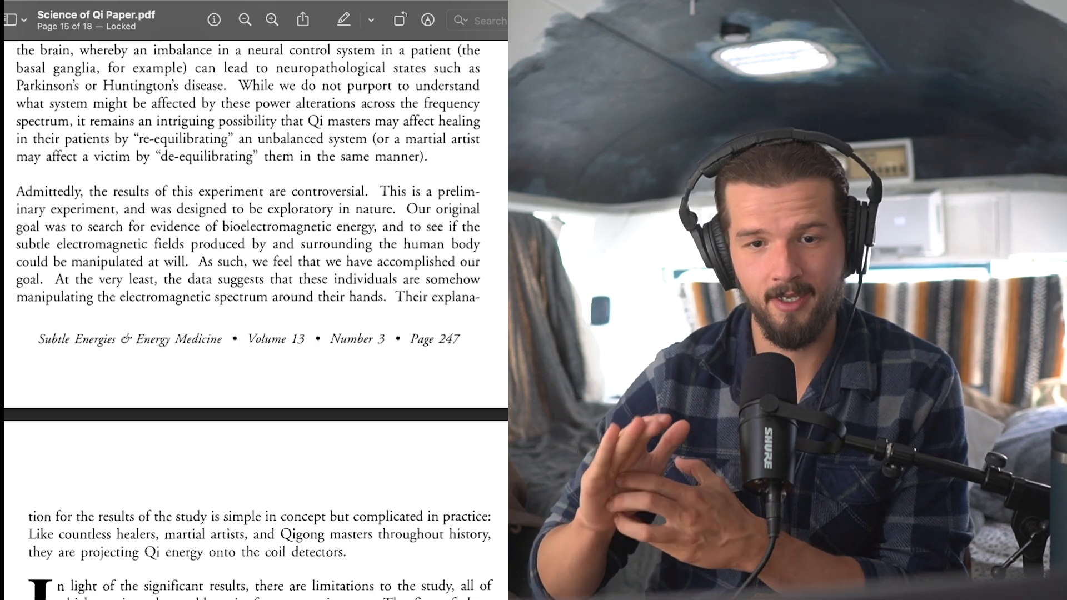
pyautogui.scroll(-3)
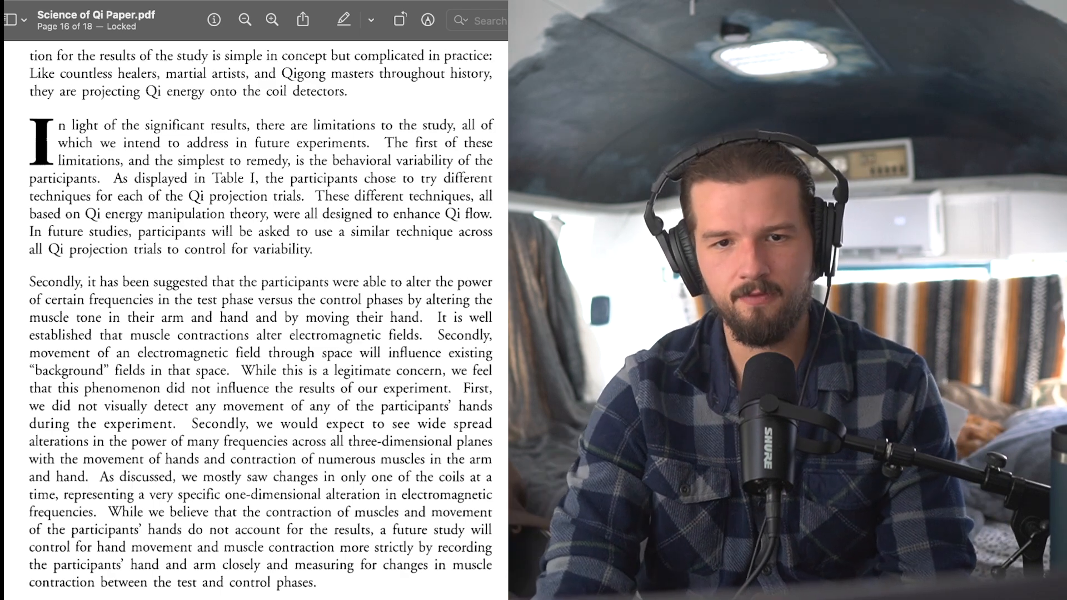
pyautogui.scroll(-3)
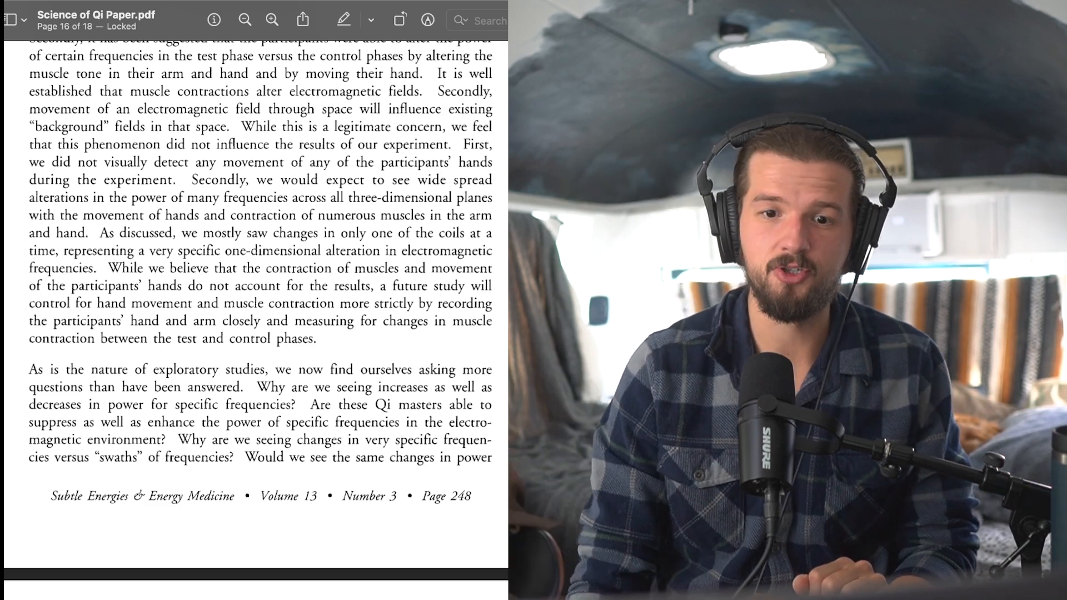
pyautogui.scroll(-3)
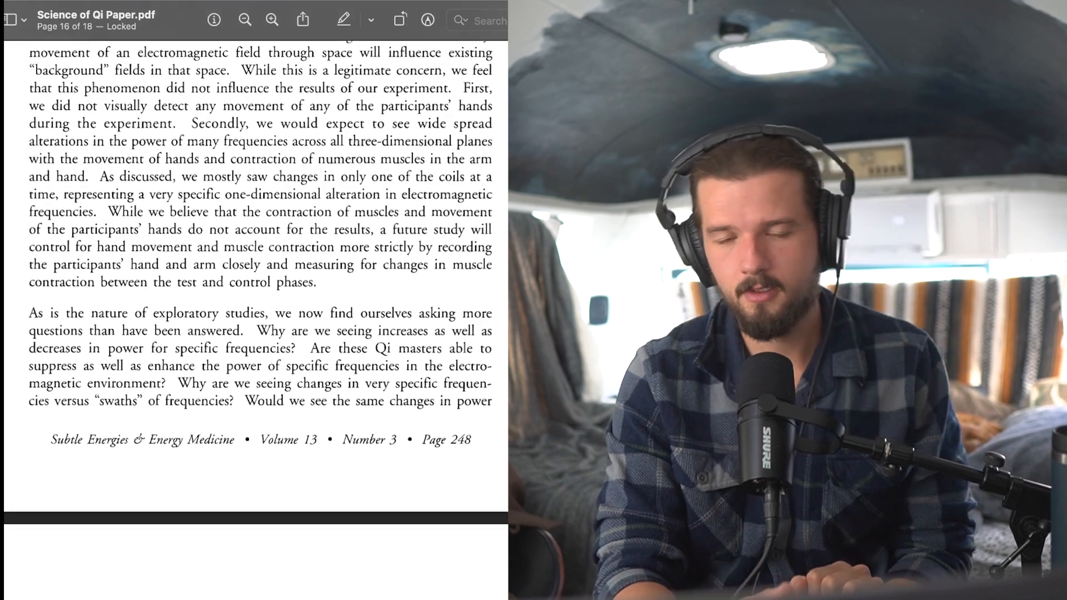
pyautogui.scroll(-3)
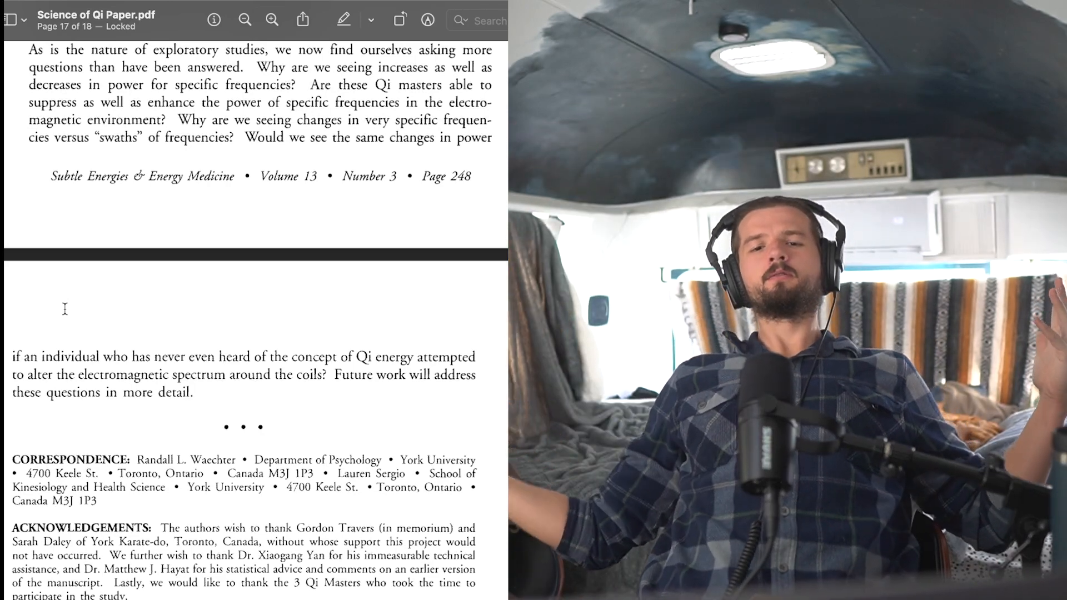
pyautogui.scroll(-3)
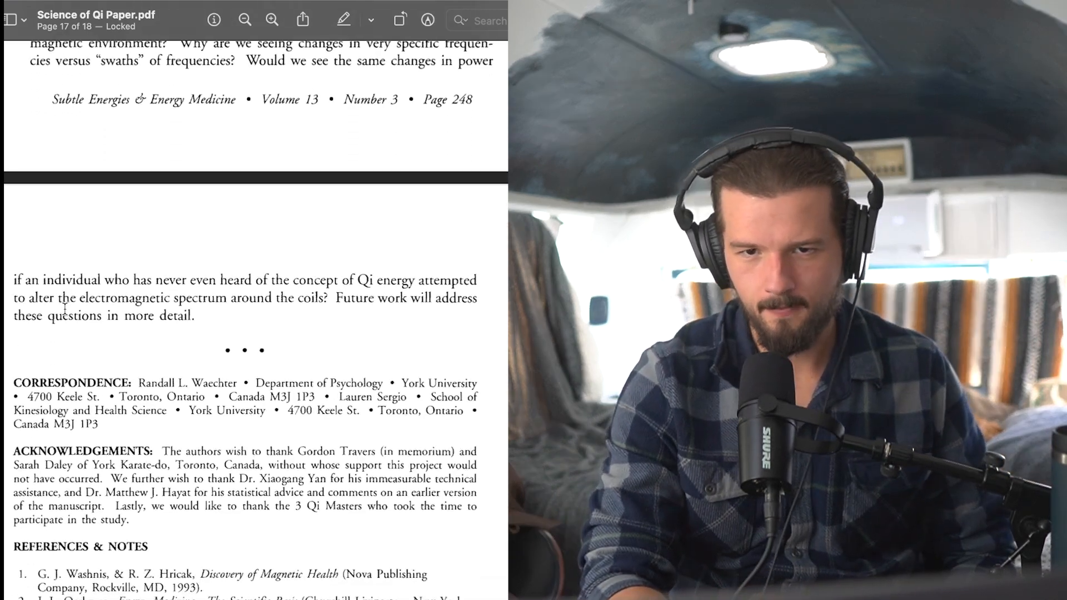
pyautogui.scroll(-3)
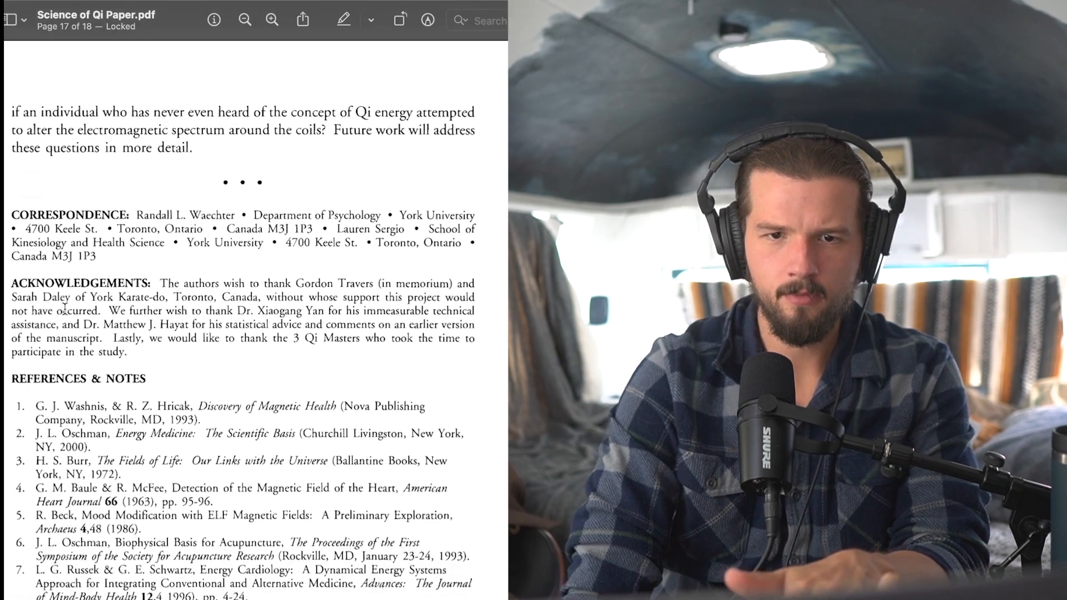
pyautogui.scroll(-3)
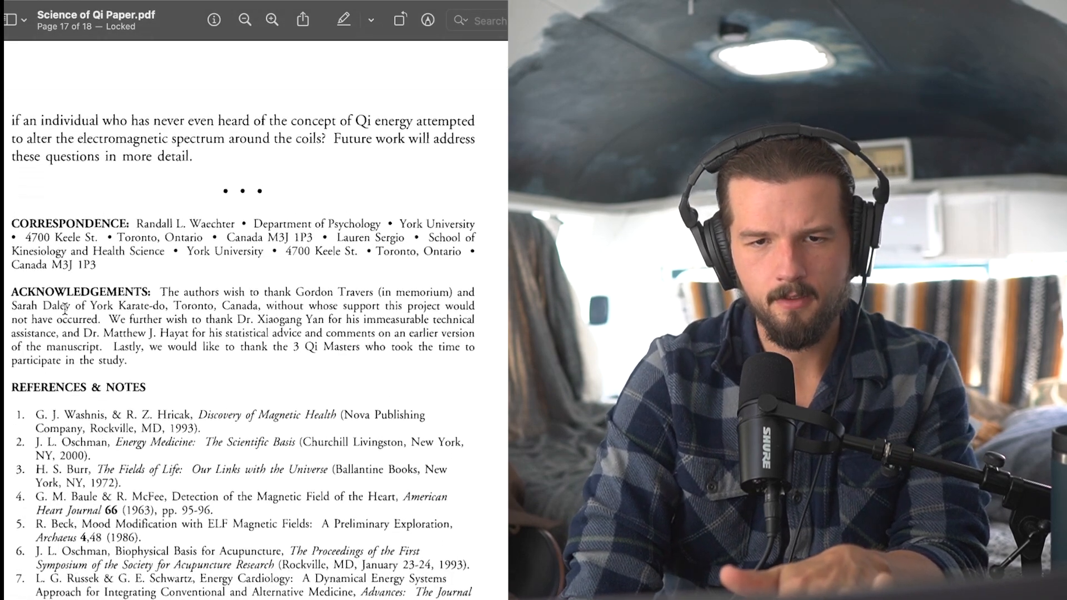
pyautogui.scroll(-3)
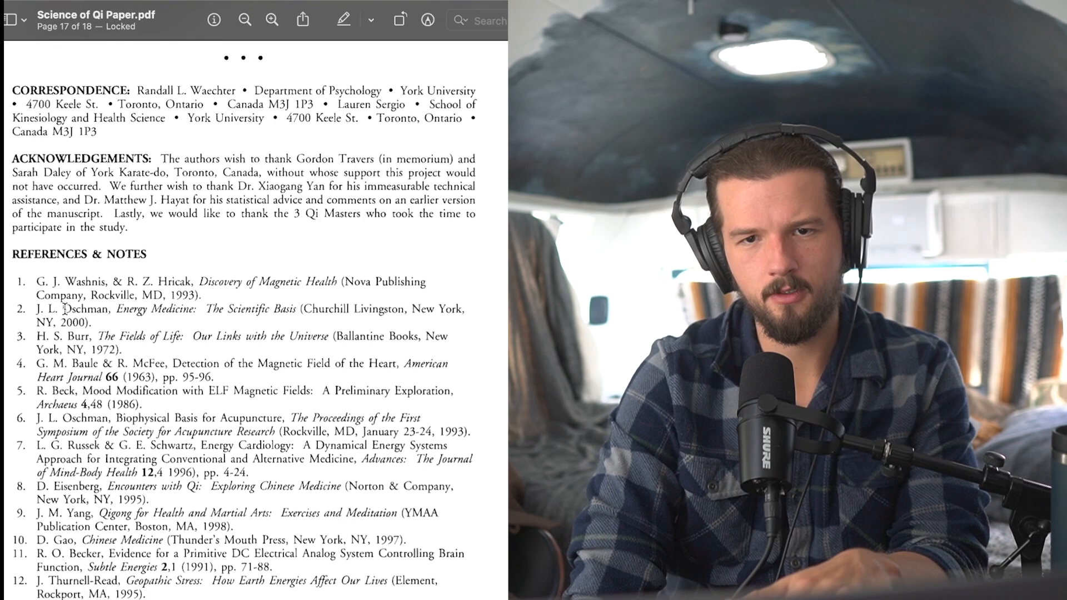
pyautogui.scroll(-3)
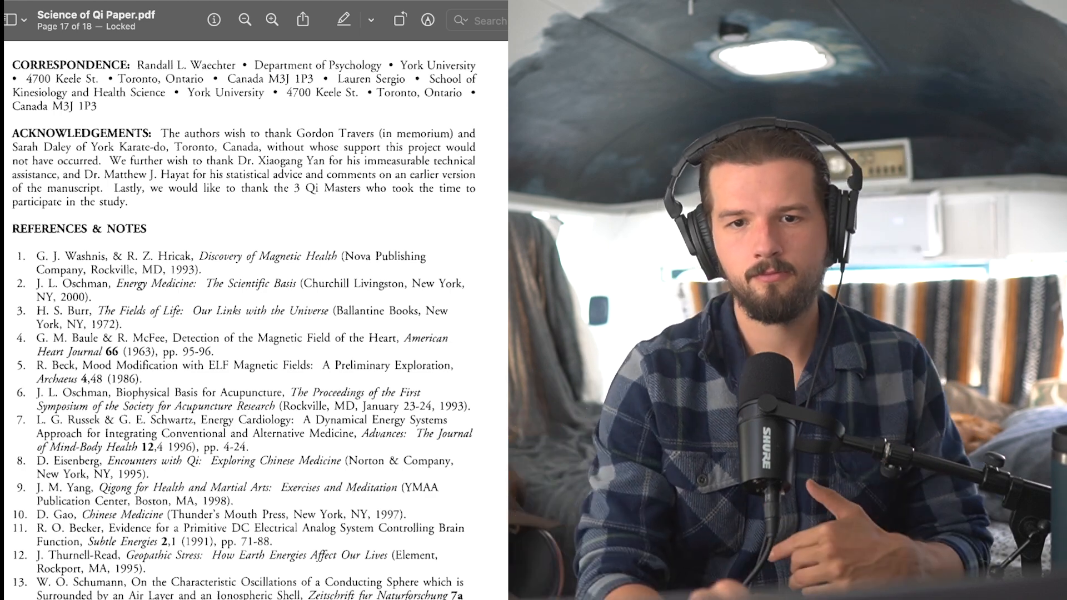
pyautogui.scroll(-3)
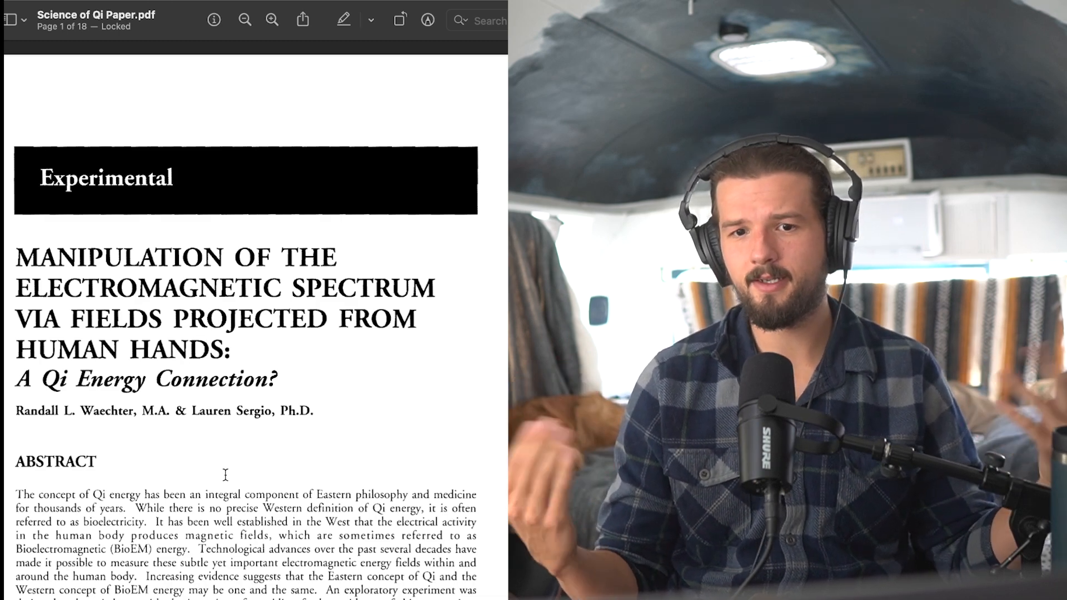
pyautogui.scroll(-3)
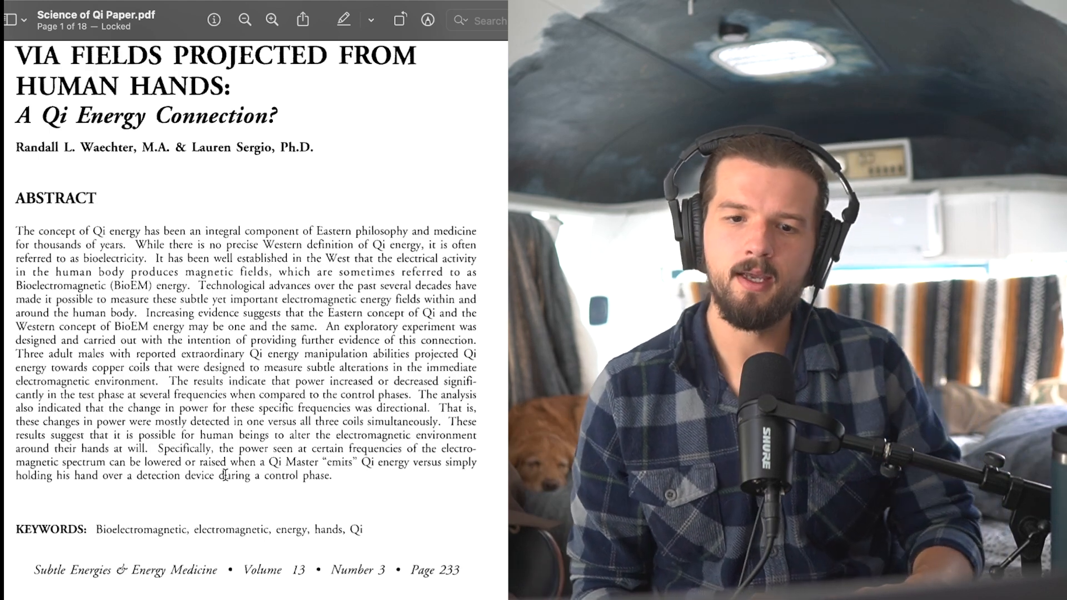
pyautogui.scroll(-3)
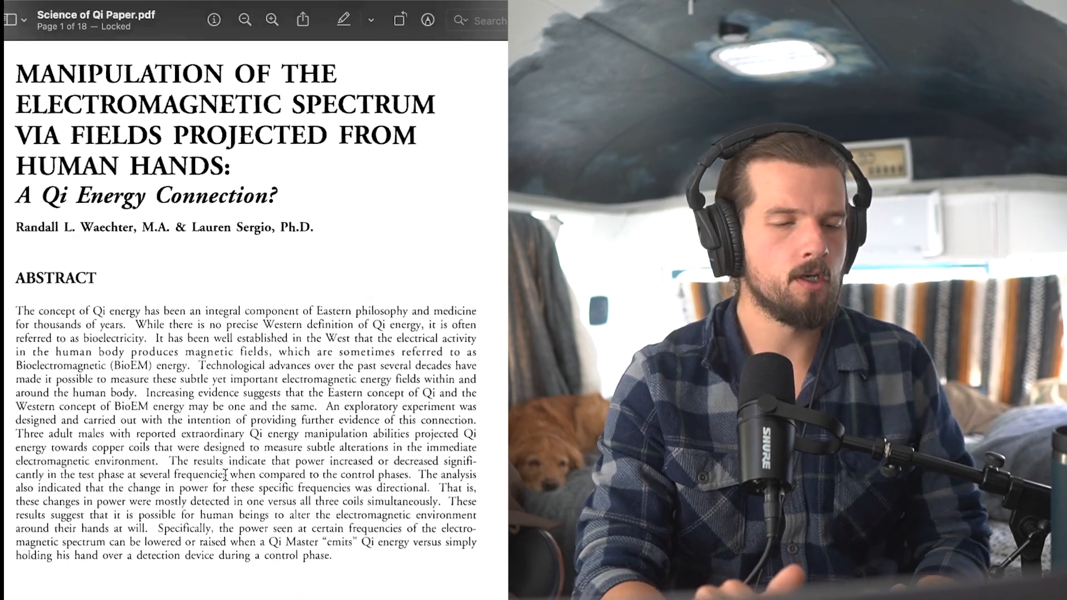
pyautogui.scroll(-3)
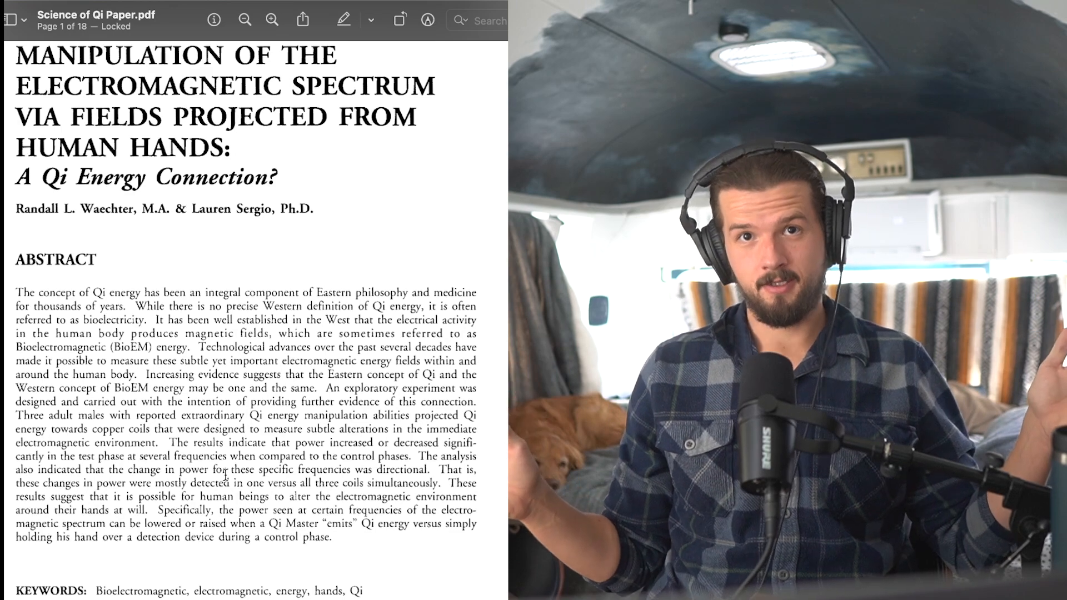